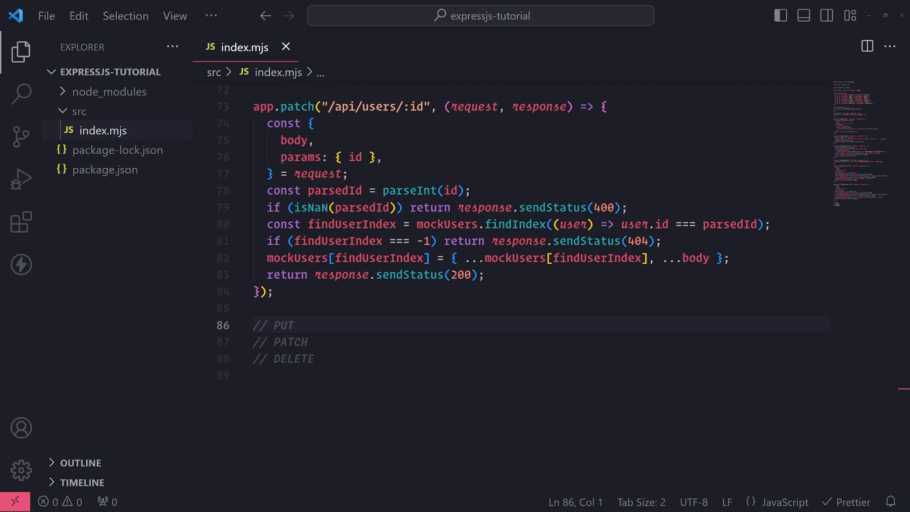
Open blank lines after the PATCH handler and move onto empty line 86.
{"action": "left_click", "coordinate": [267, 290]}
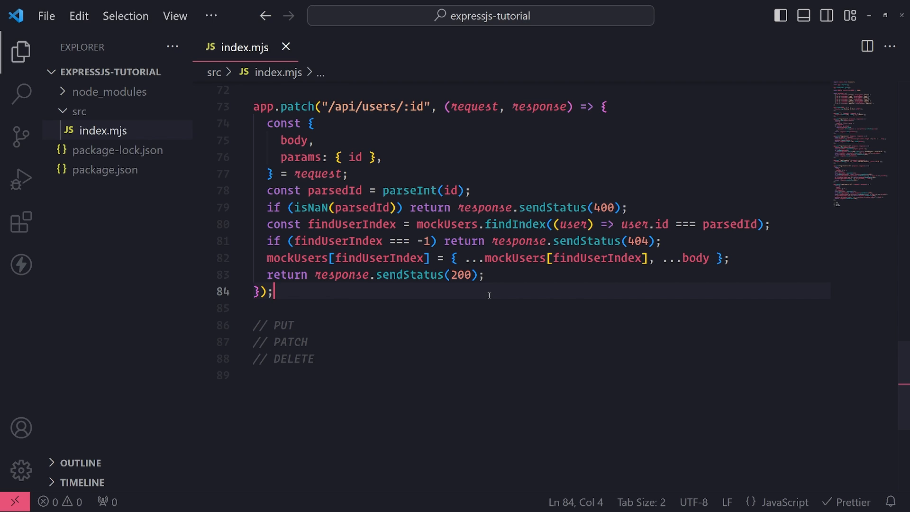
{"action": "key", "text": "Enter"}
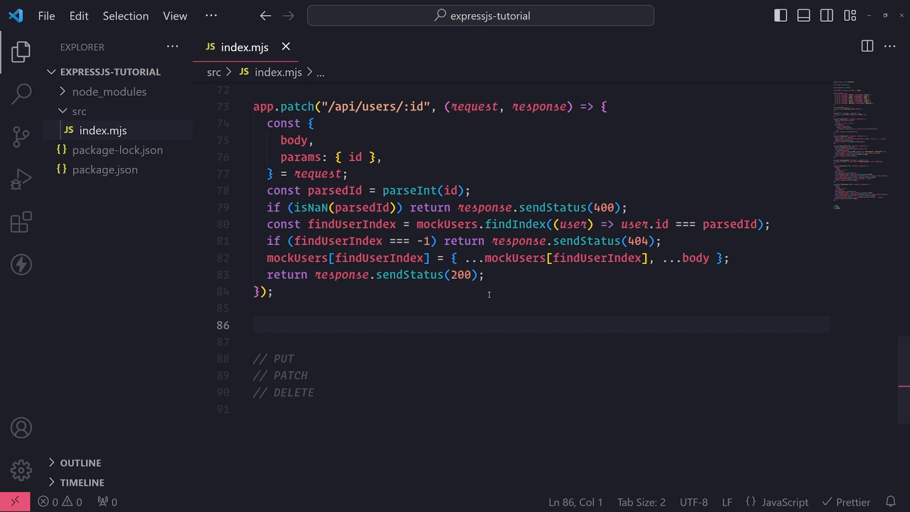
{"action": "left_click", "coordinate": [253, 325]}
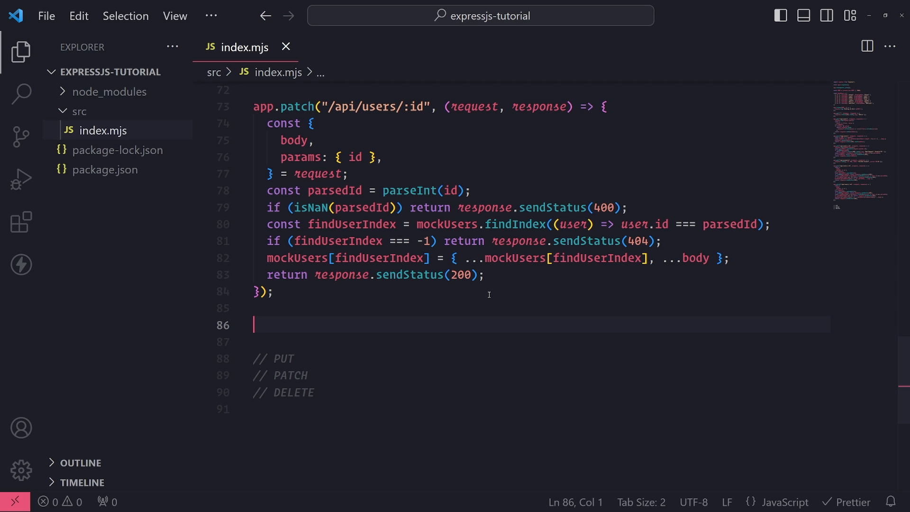
Write app.delete("/api/users/:id", (request, response) => { }) with an empty callback.
{"action": "type", "text": "app.delete("}
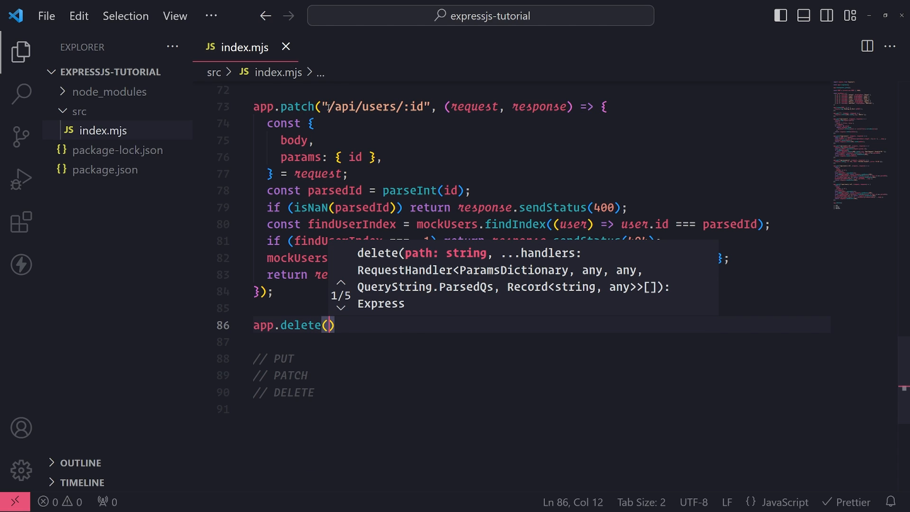
{"action": "type", "text": "\"/api/users/:id\""}
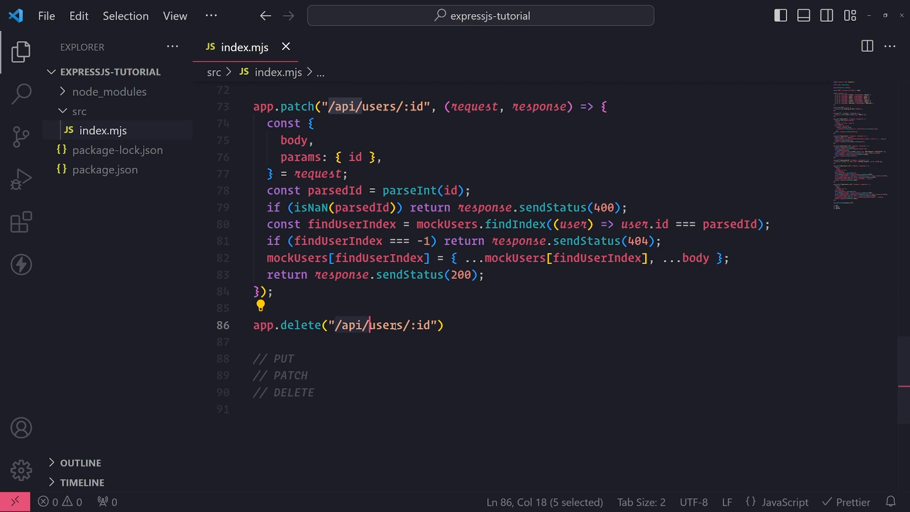
{"action": "left_click", "coordinate": [424, 325]}
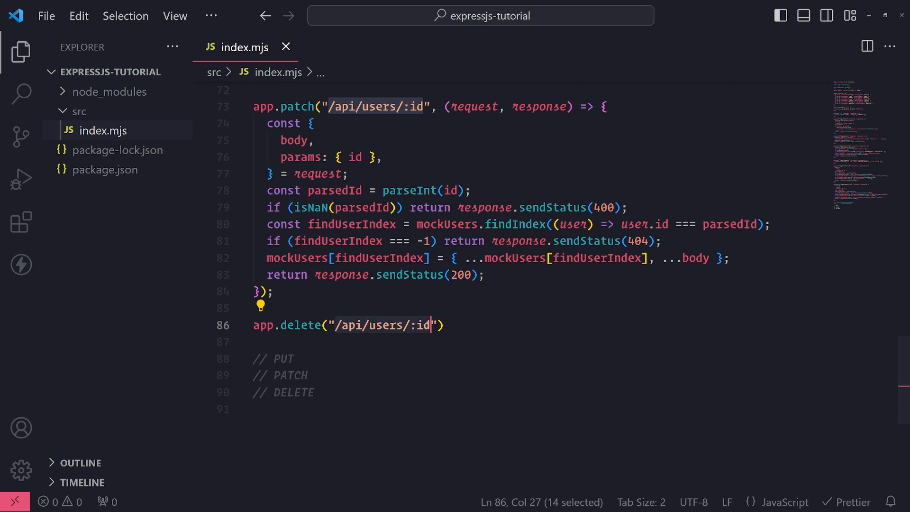
{"action": "type", "text": ","}
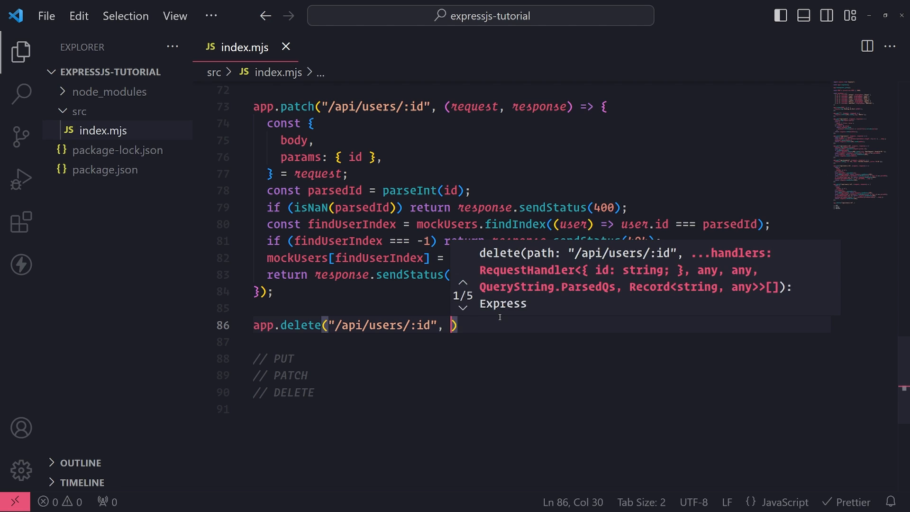
{"action": "type", "text": "(request, response"}
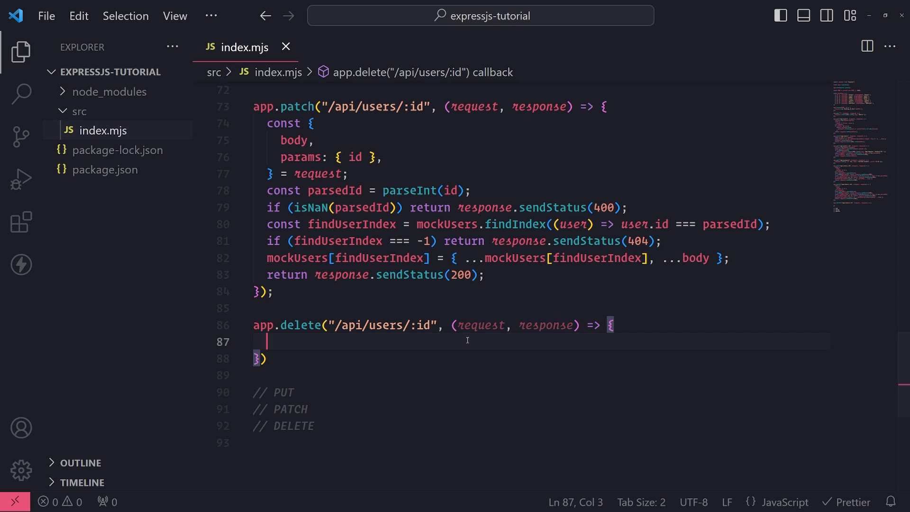
{"action": "mouse_move", "coordinate": [534, 328]}
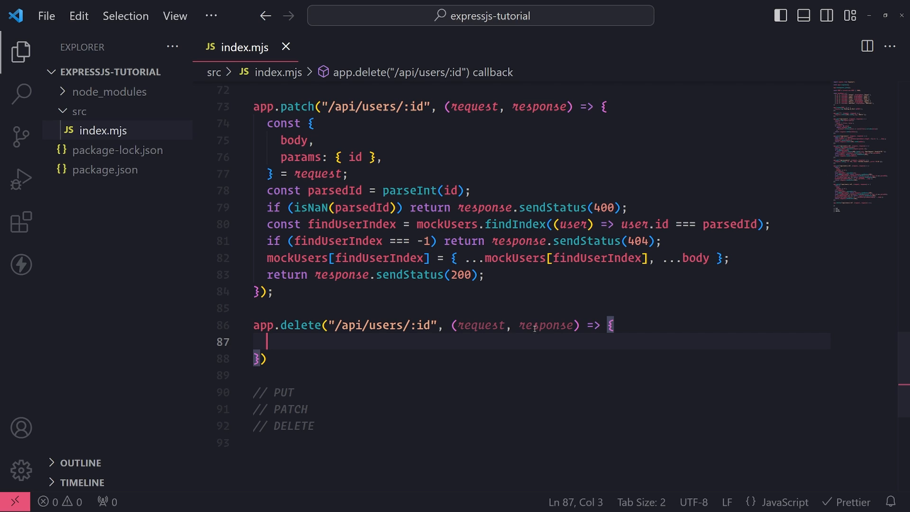
{"action": "mouse_move", "coordinate": [527, 335]}
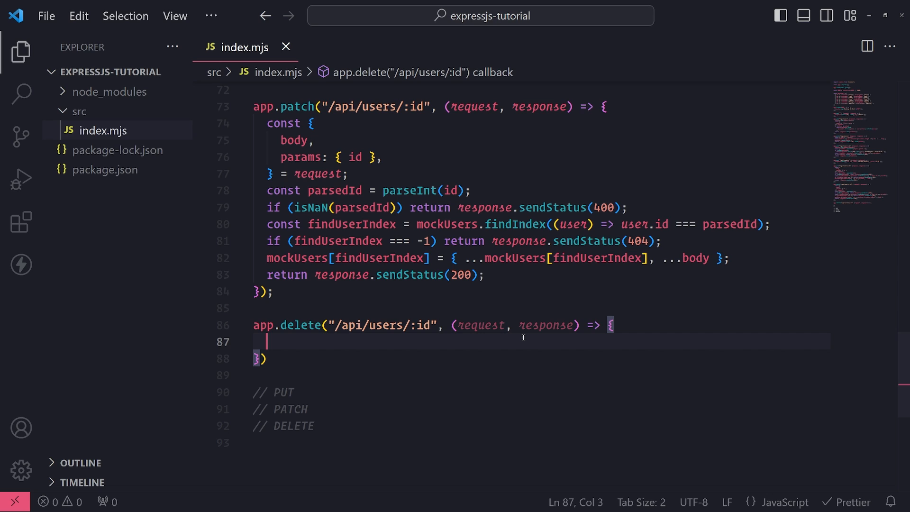
{"action": "mouse_move", "coordinate": [470, 338]}
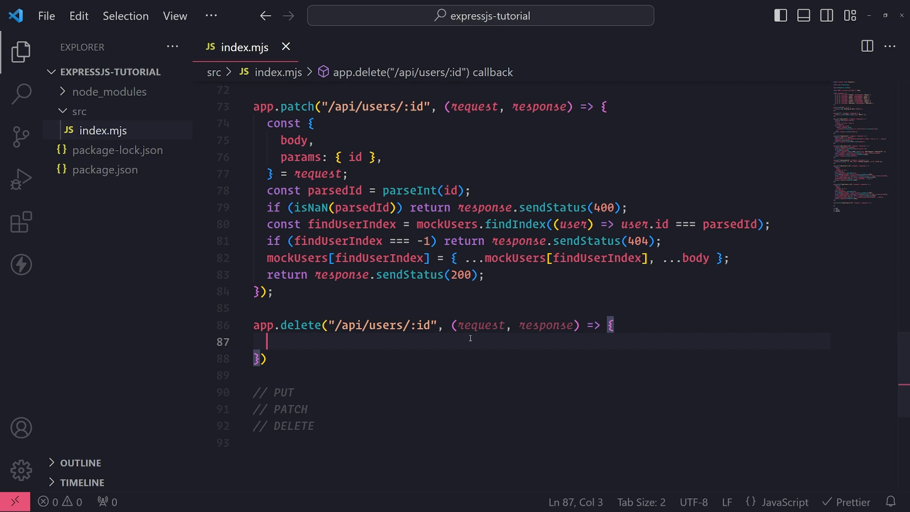
Glance at the PATCH handler code, then return to the empty DELETE body.
{"action": "left_click", "coordinate": [465, 191]}
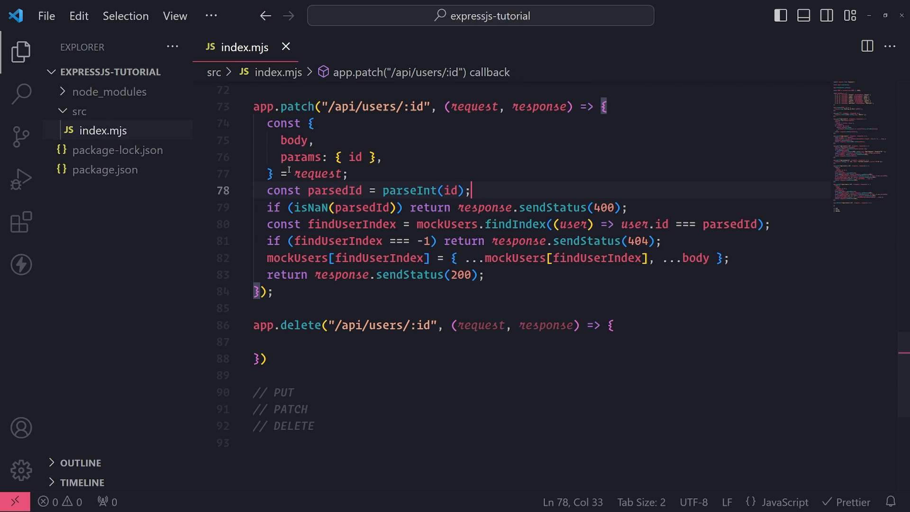
{"action": "left_click", "coordinate": [269, 341]}
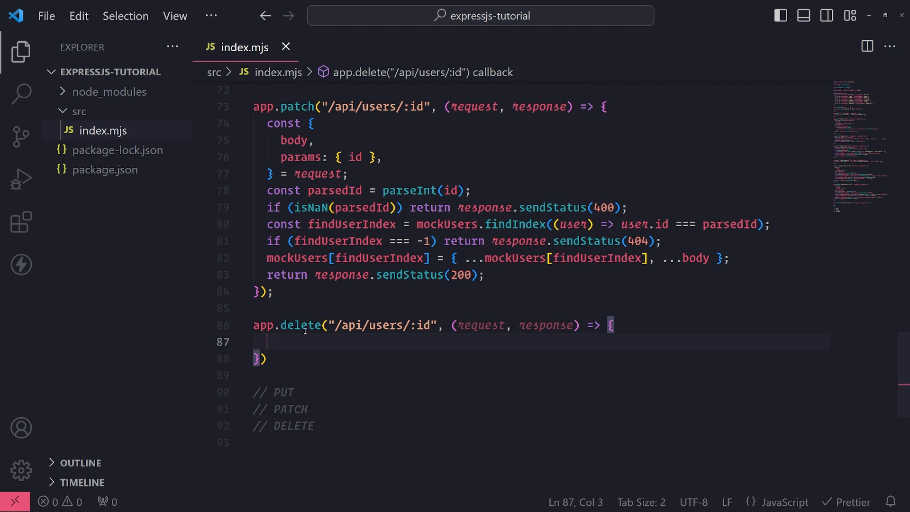
Destructure const { params: { id } } = request; and leave a blank line below.
{"action": "type", "text": "const {} ="}
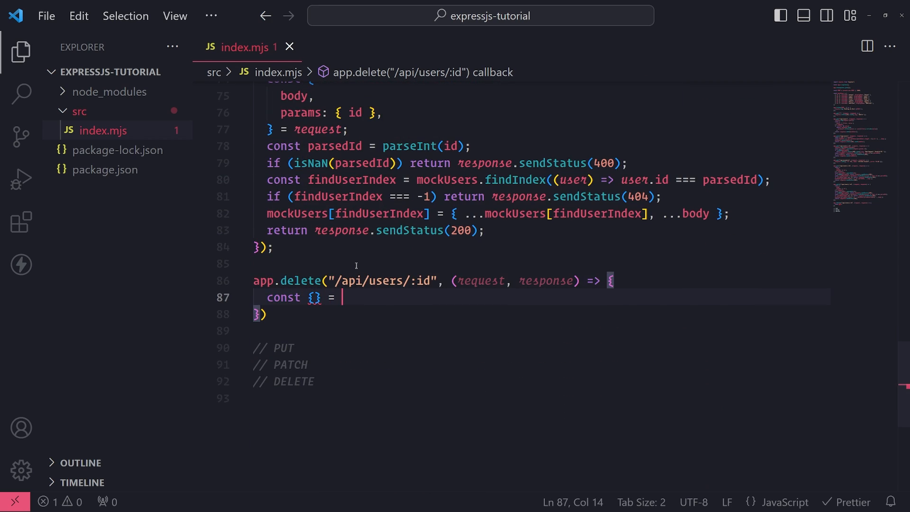
{"action": "type", "text": "request.params;"}
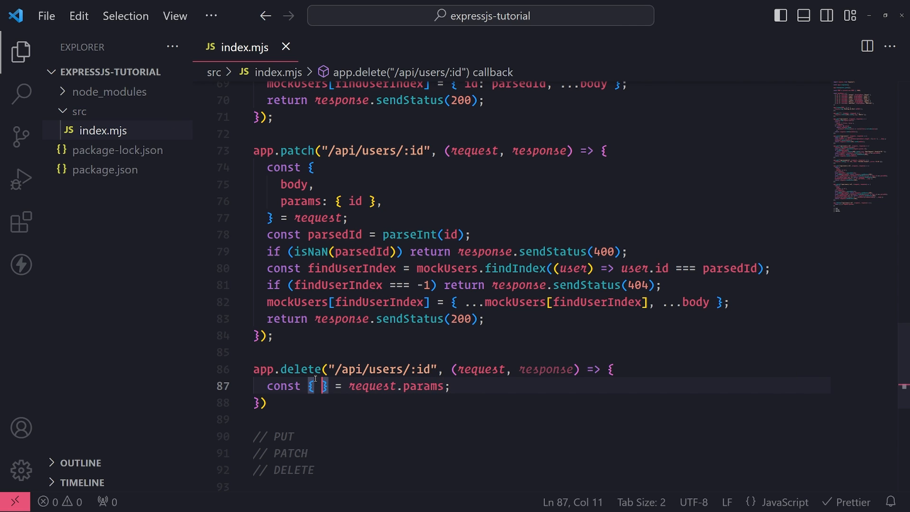
{"action": "type", "text": "id"}
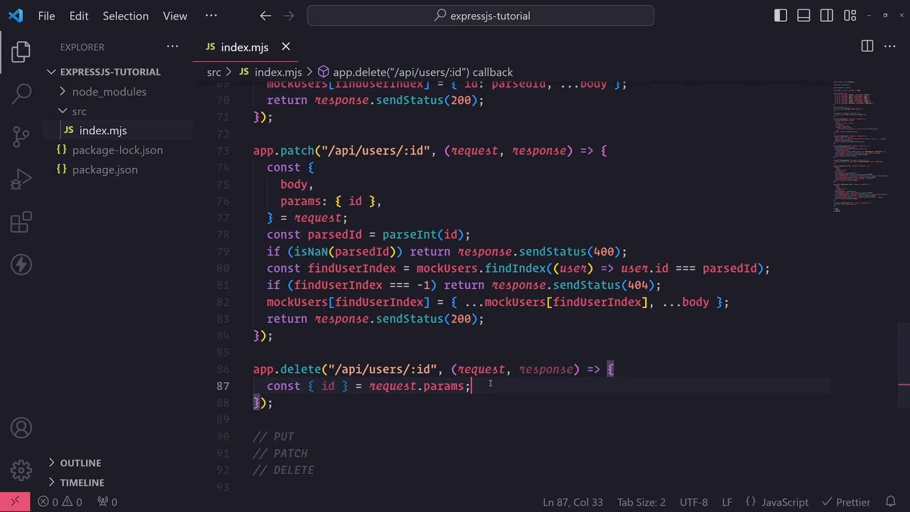
{"action": "key", "text": "BackSpace"}
{"action": "type", "text": "params: { id },"}
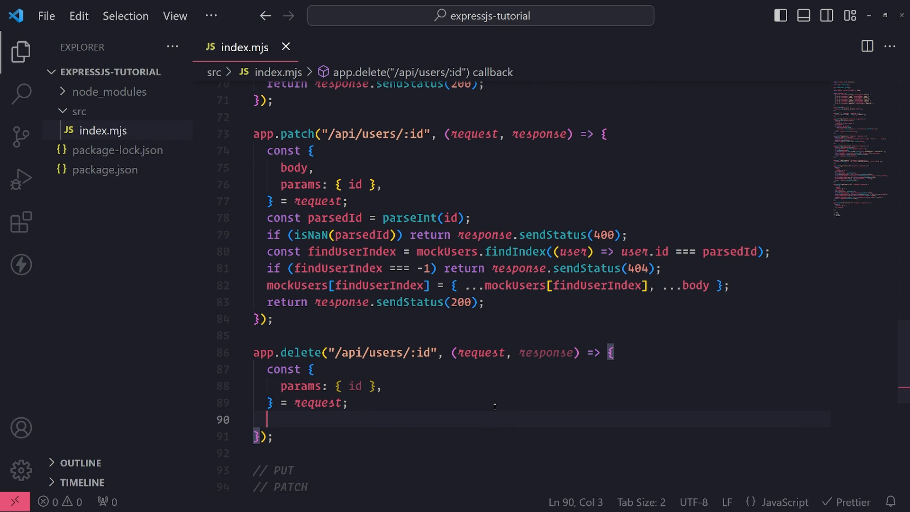
{"action": "key", "text": "enter"}
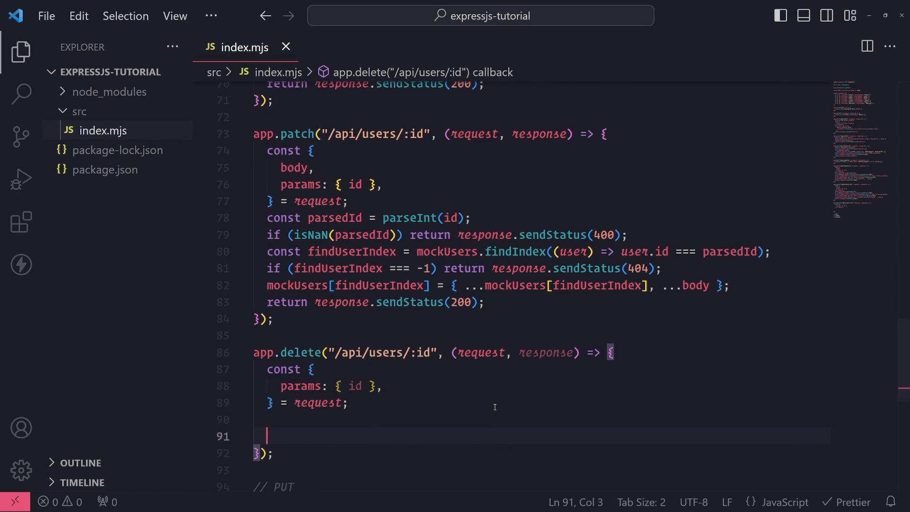
Add const parsedId = parseInt(id);.
{"action": "type", "text": "const parse"}
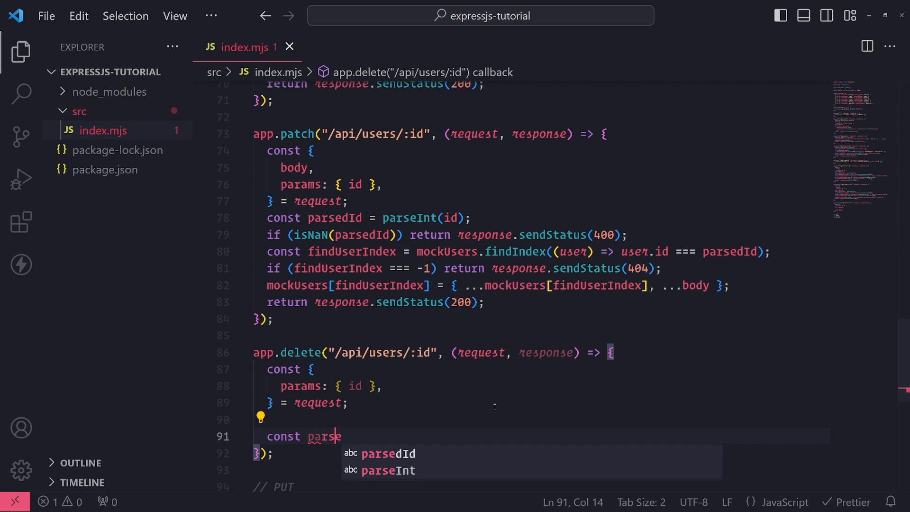
{"action": "type", "text": "dId = parseInt"}
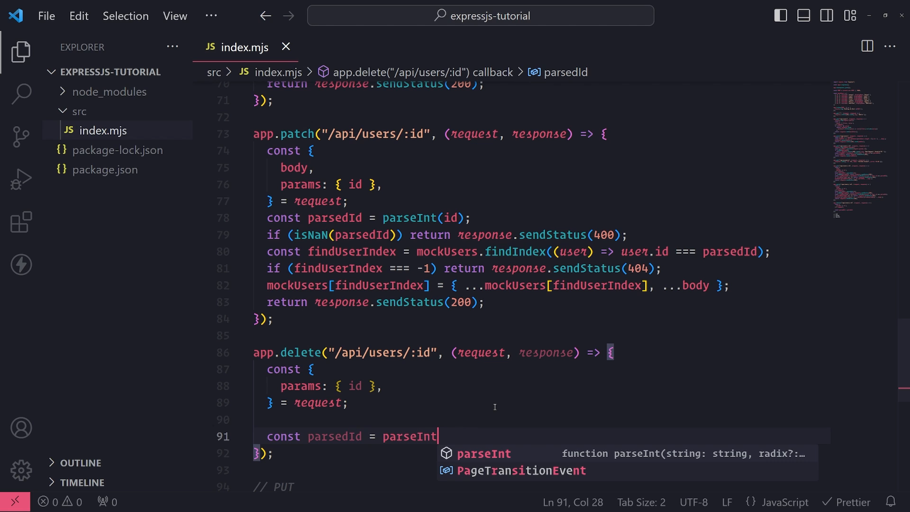
{"action": "type", "text": "(id);"}
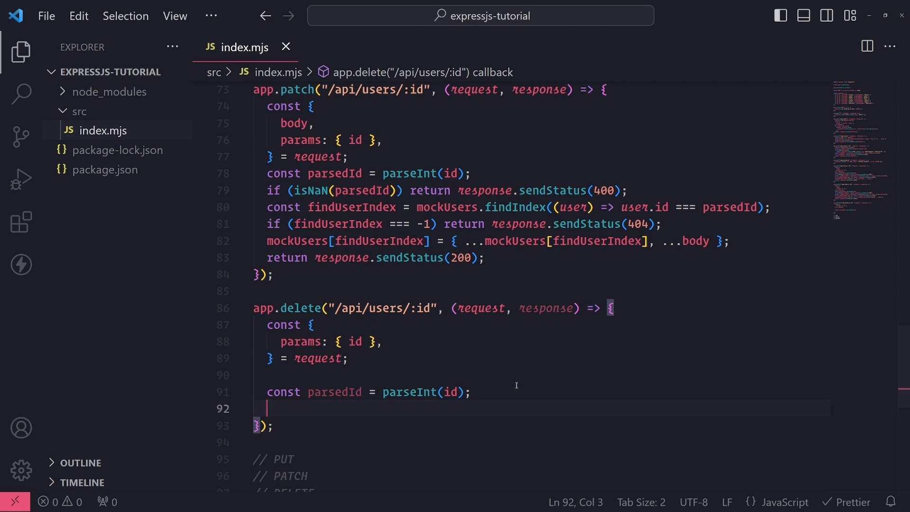
Add if (isNaN(parsed)) return response.sendStatus(400); followed by a new line.
{"action": "type", "text": "if (isNaN(parsed"}
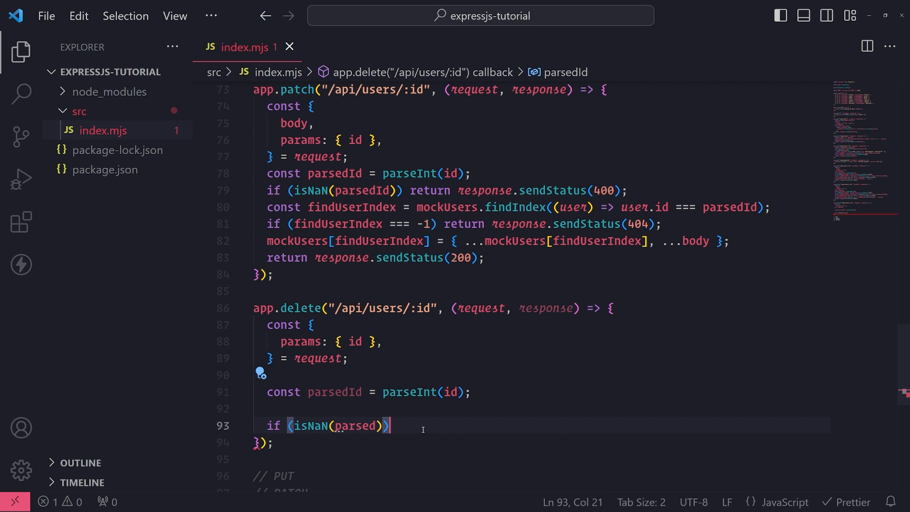
{"action": "type", "text": "r"}
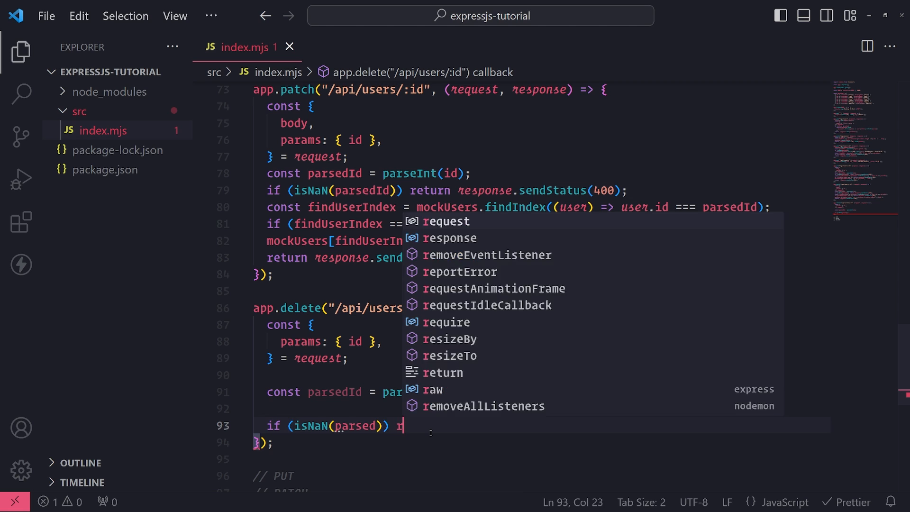
{"action": "type", "text": "eturn response.s"}
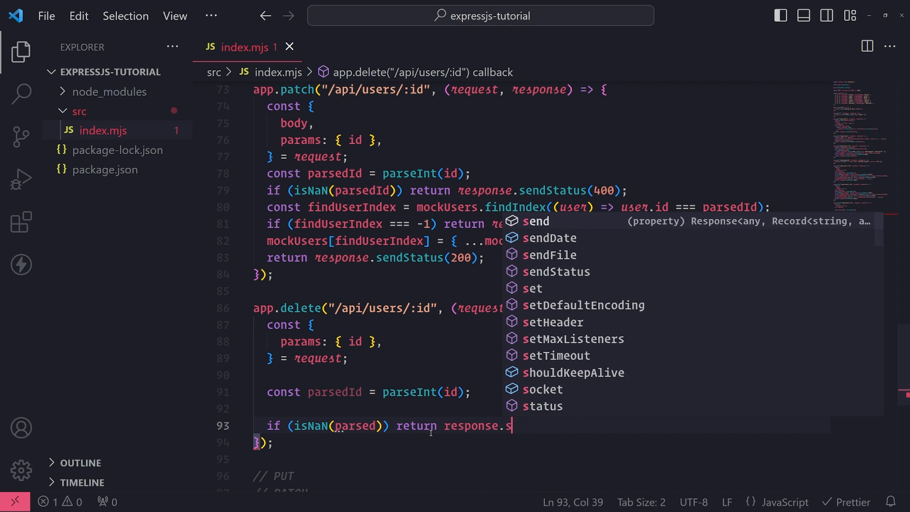
{"action": "type", "text": "endStatus(400);"}
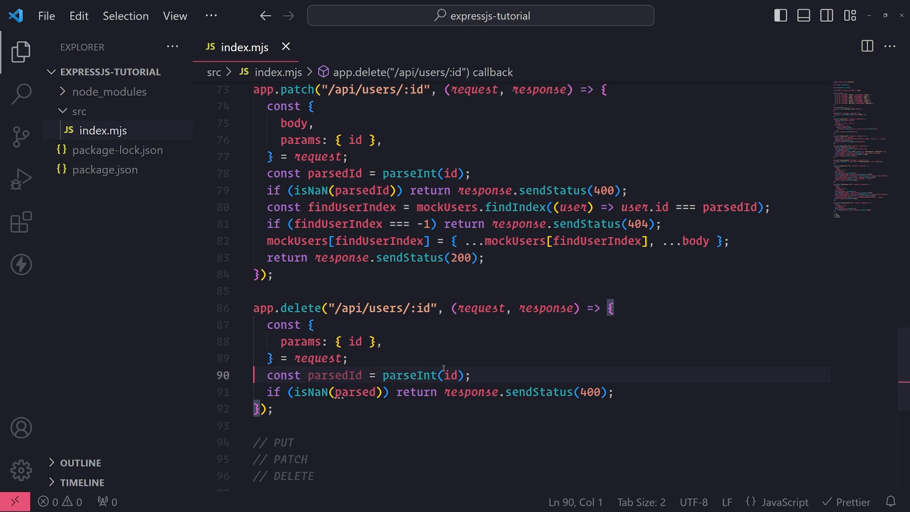
{"action": "left_click", "coordinate": [615, 392]}
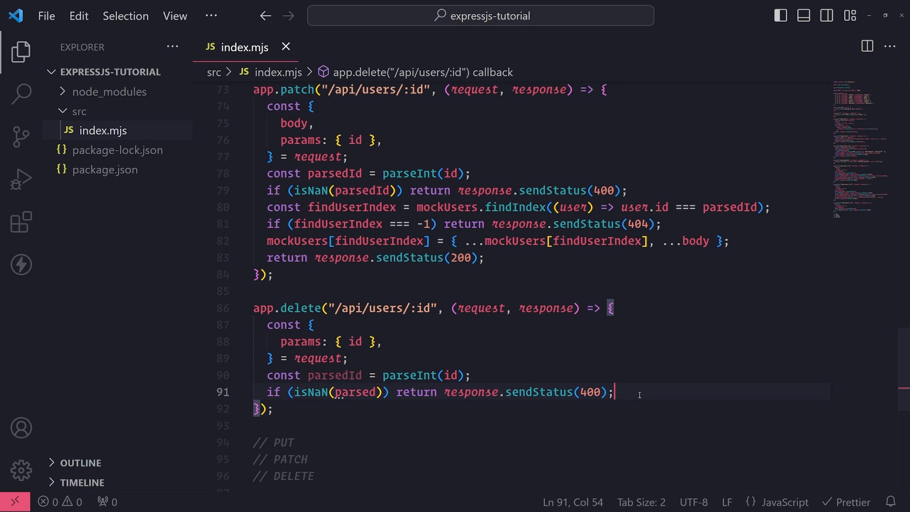
{"action": "key", "text": "enter"}
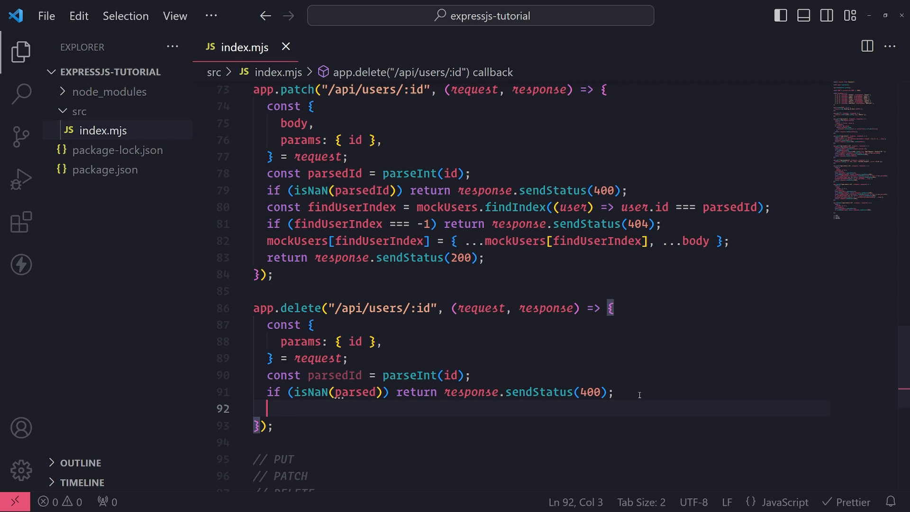
Draft a mockUsers.splice() call and open a blank line above it.
{"action": "scroll", "scroll_direction": "down", "scroll_amount": 3}
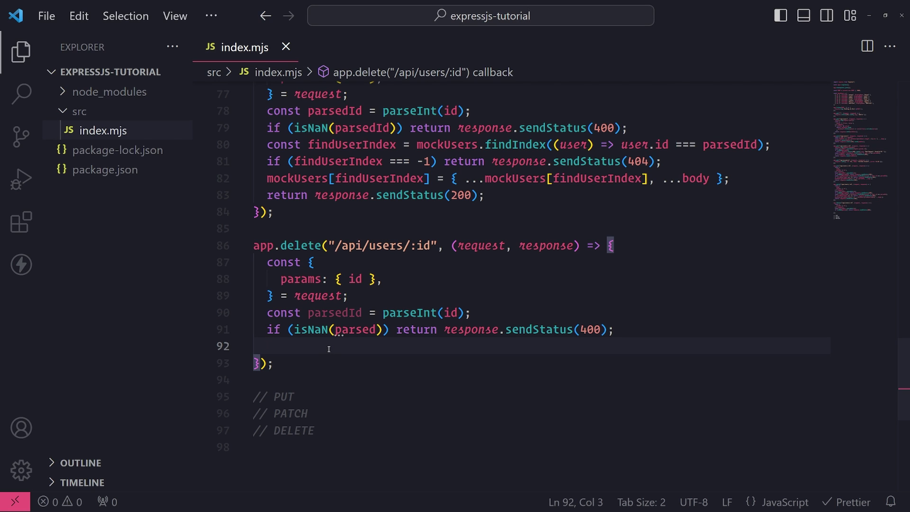
{"action": "type", "text": "mockUsers.splice("}
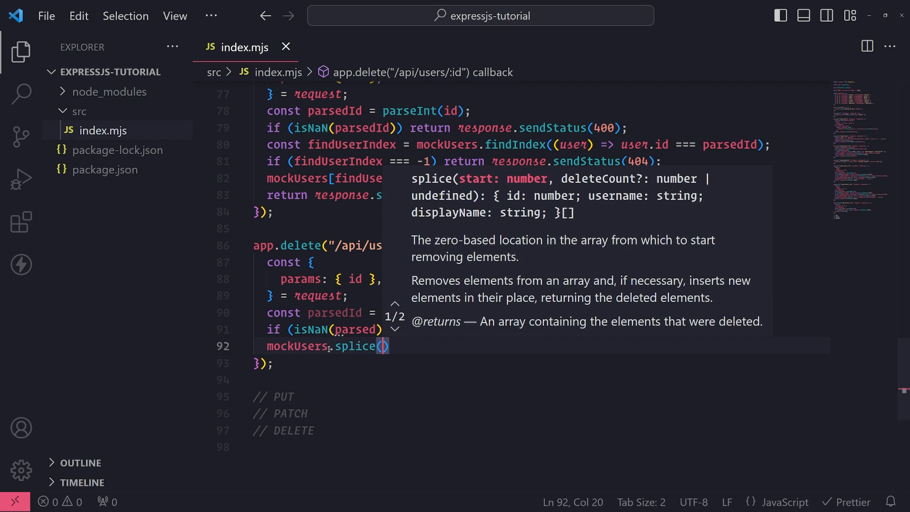
{"action": "mouse_move", "coordinate": [480, 186]}
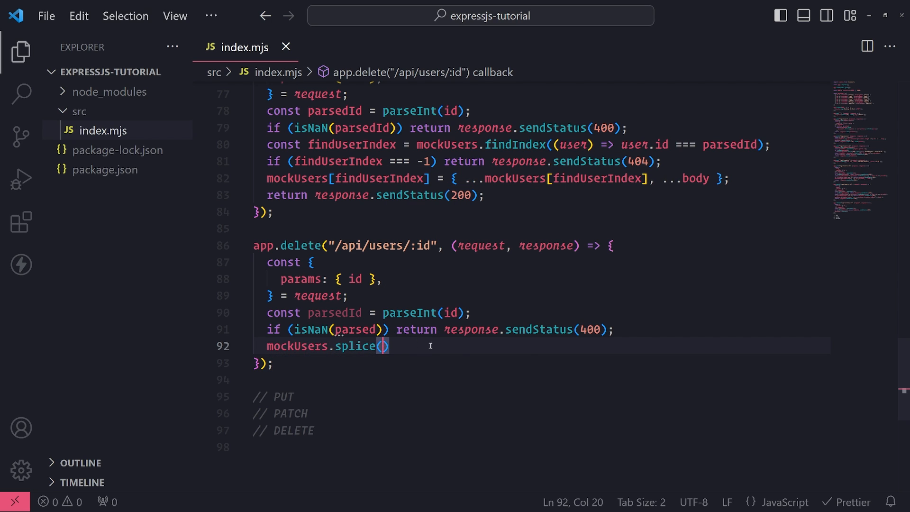
{"action": "key", "text": "Enter"}
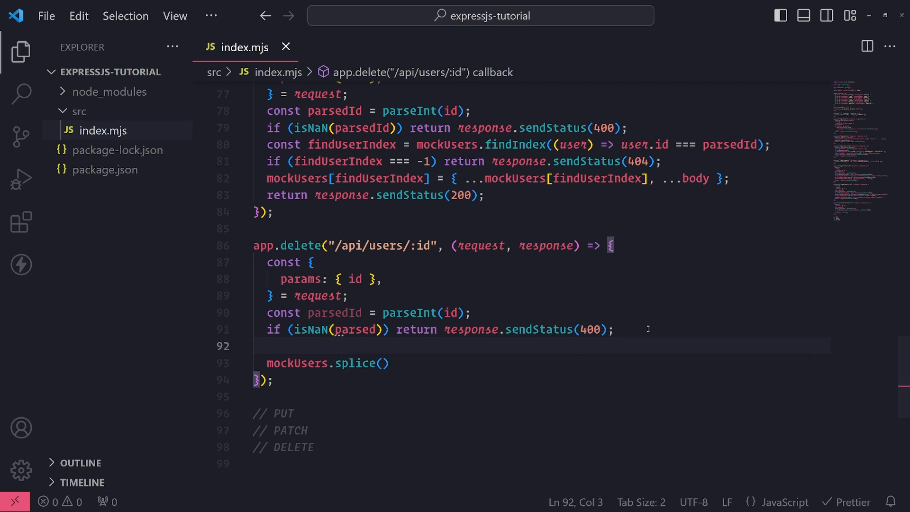
{"action": "mouse_move", "coordinate": [381, 362]}
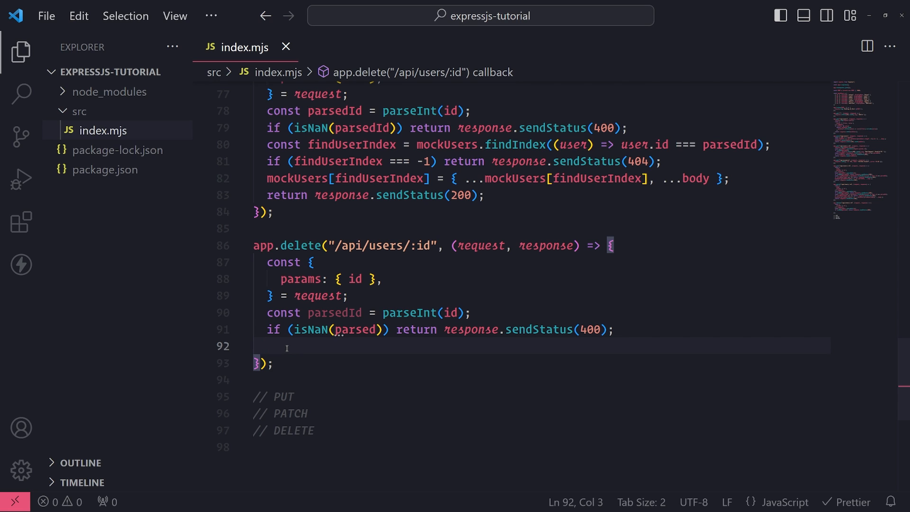
Write const findUserIndex = mockUsers.findIndex((user) => user.id === parsedId).
{"action": "type", "text": "const findUserIndex = mockUsers.findIndex"}
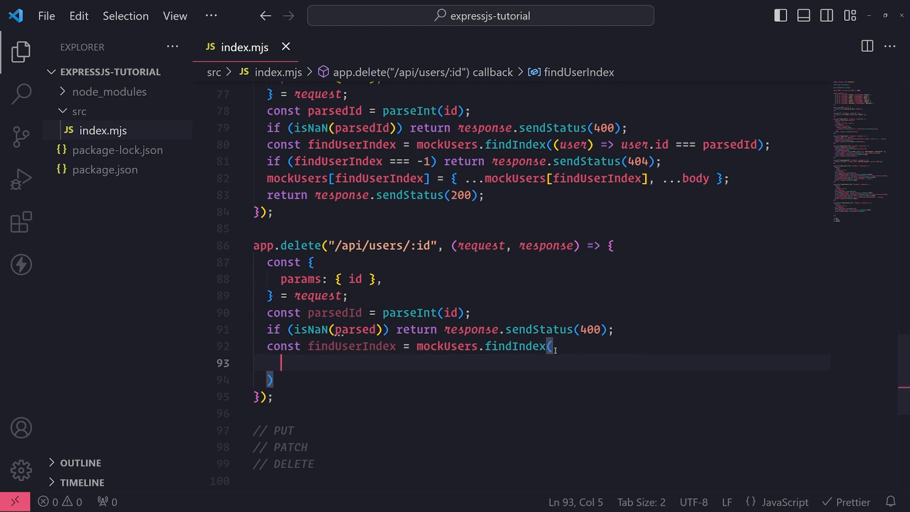
{"action": "type", "text": "(user) =>"}
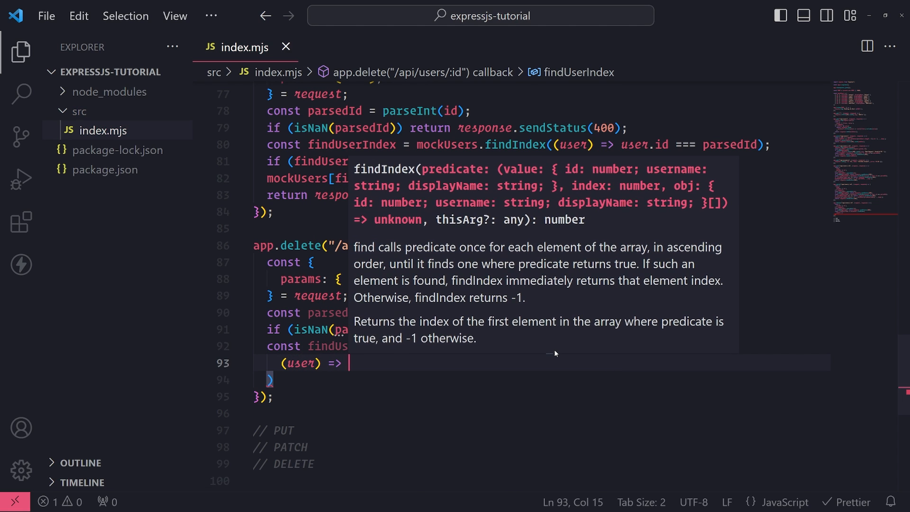
{"action": "type", "text": "user.id ==="}
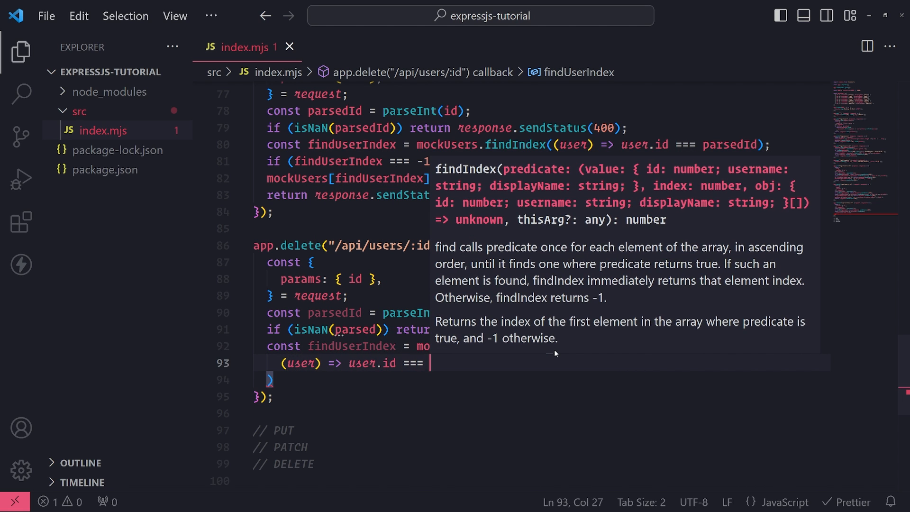
{"action": "type", "text": "parseId);"}
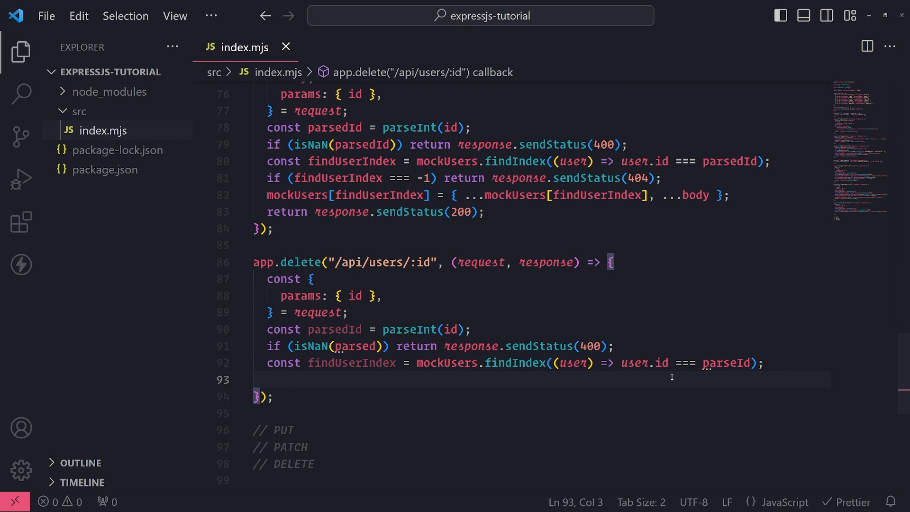
Add if (findUserIndex === -1) return response.sendStatus(404);.
{"action": "type", "text": "if (findUserIndex === -"}
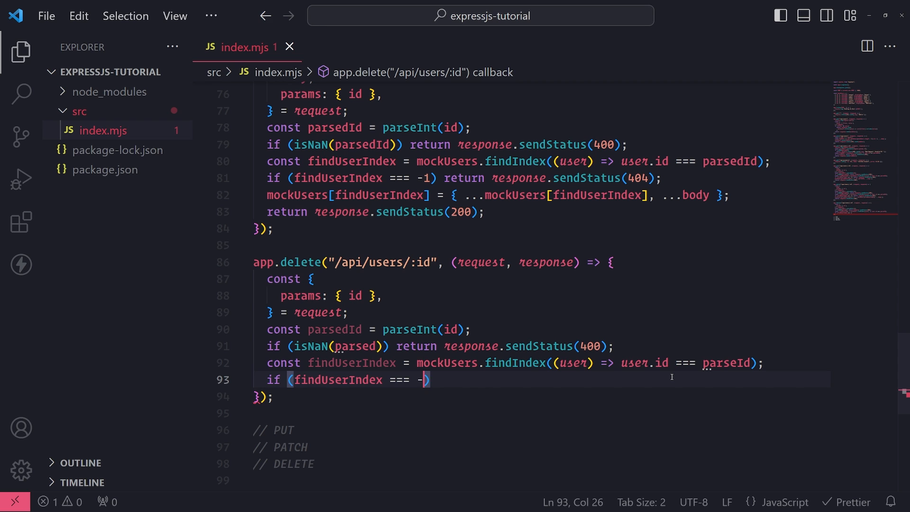
{"action": "type", "text": "1) return response"}
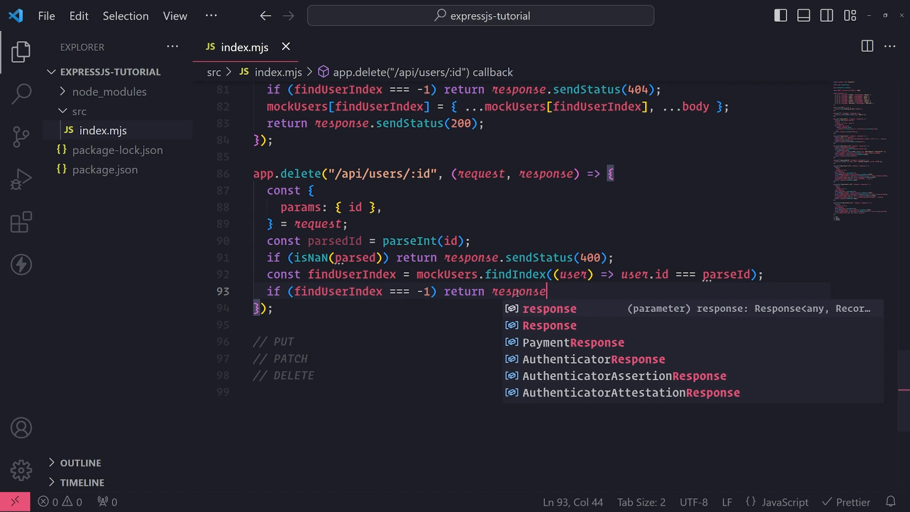
{"action": "type", "text": ".sendStatus(404"}
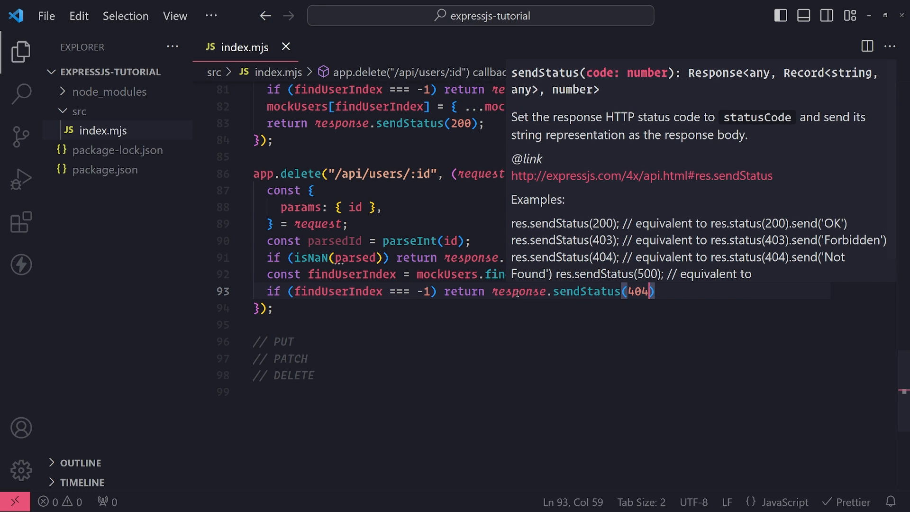
{"action": "key", "text": "Enter"}
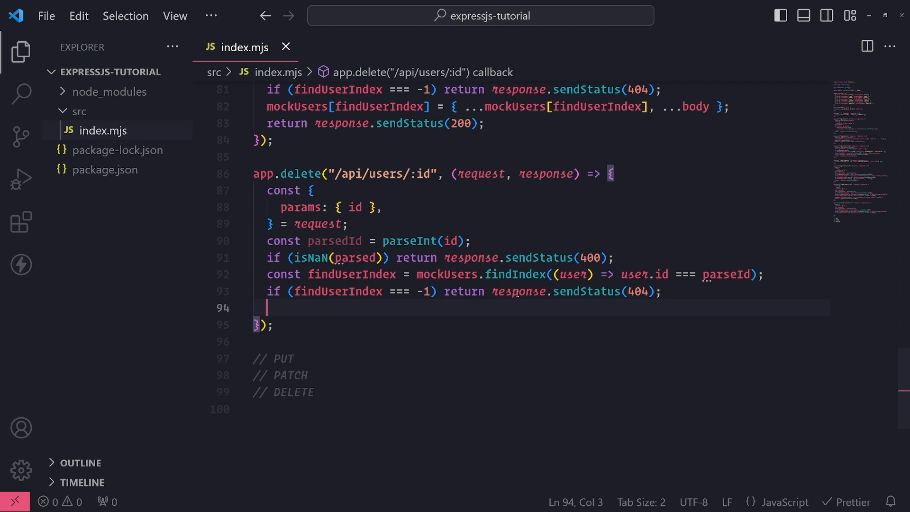
Write mockUsers.splice(findUserIndex) using the selected index variable name.
{"action": "double_click", "coordinate": [351, 362]}
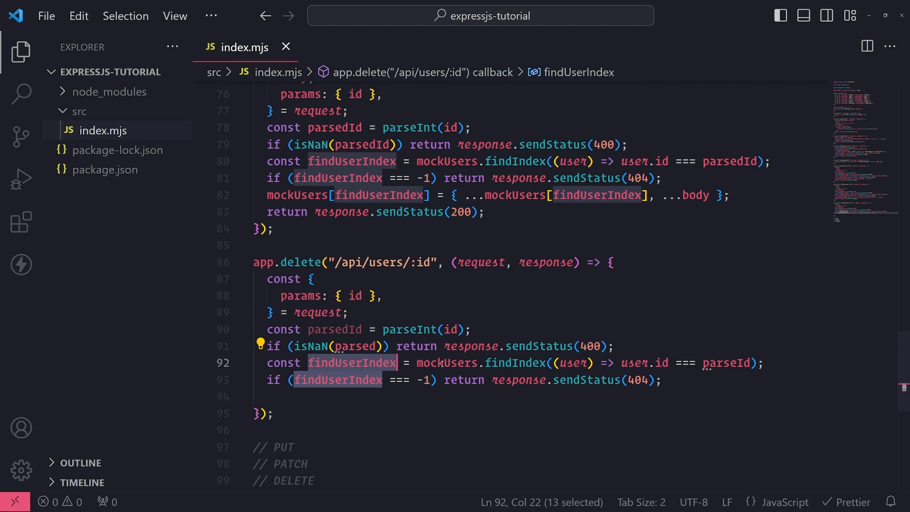
{"action": "left_click", "coordinate": [267, 396]}
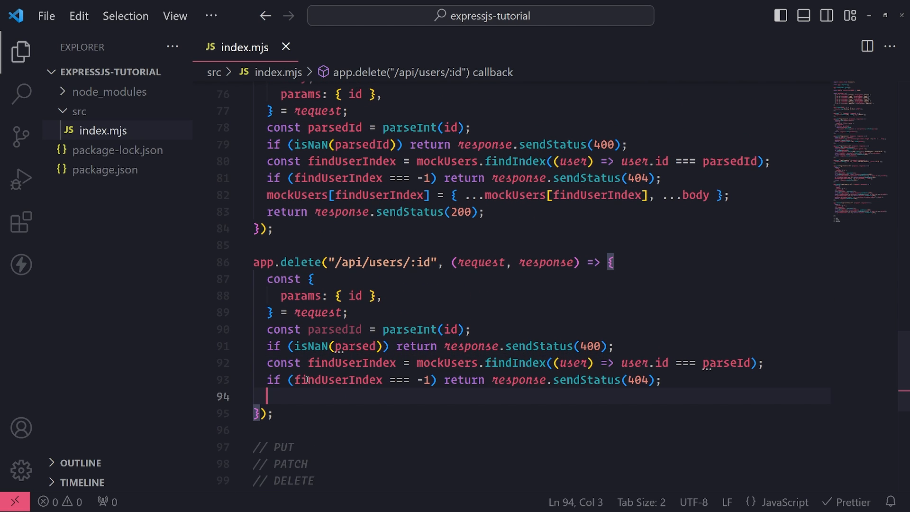
{"action": "mouse_move", "coordinate": [377, 388]}
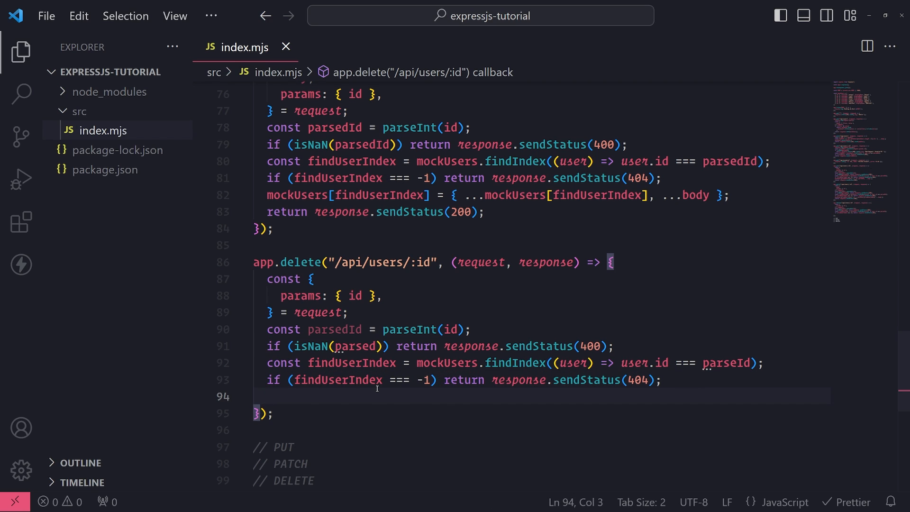
{"action": "left_click", "coordinate": [399, 363]}
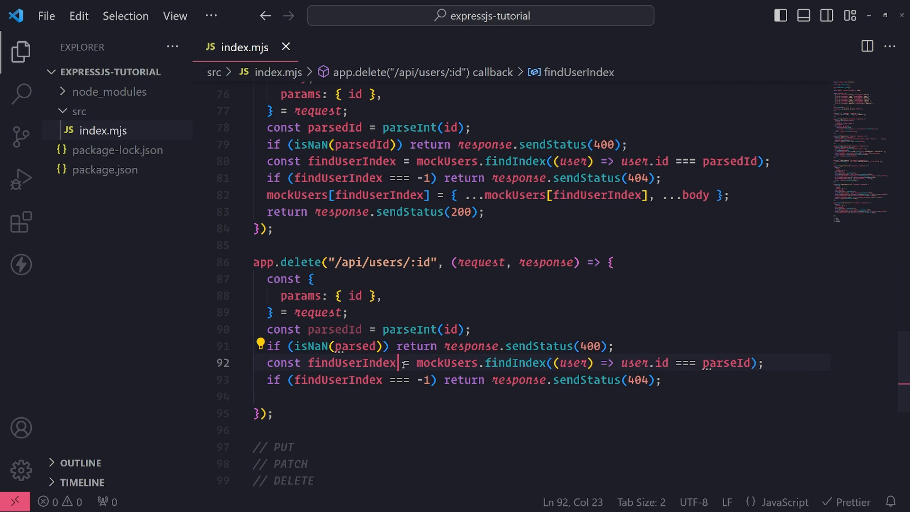
{"action": "double_click", "coordinate": [351, 362]}
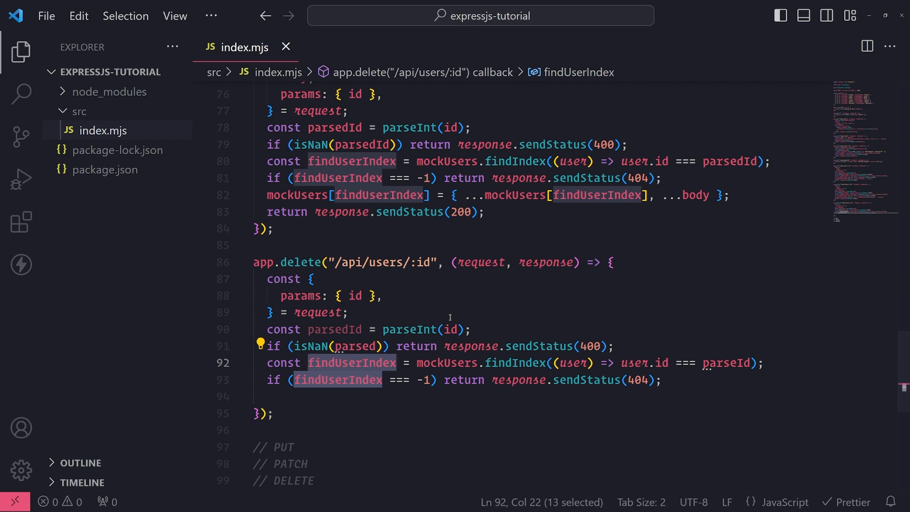
{"action": "left_click", "coordinate": [347, 396]}
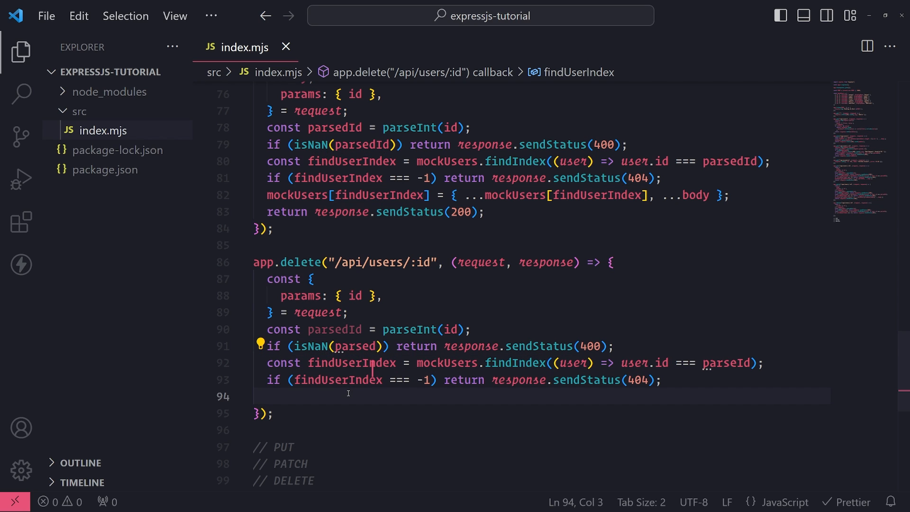
{"action": "type", "text": "mockU"}
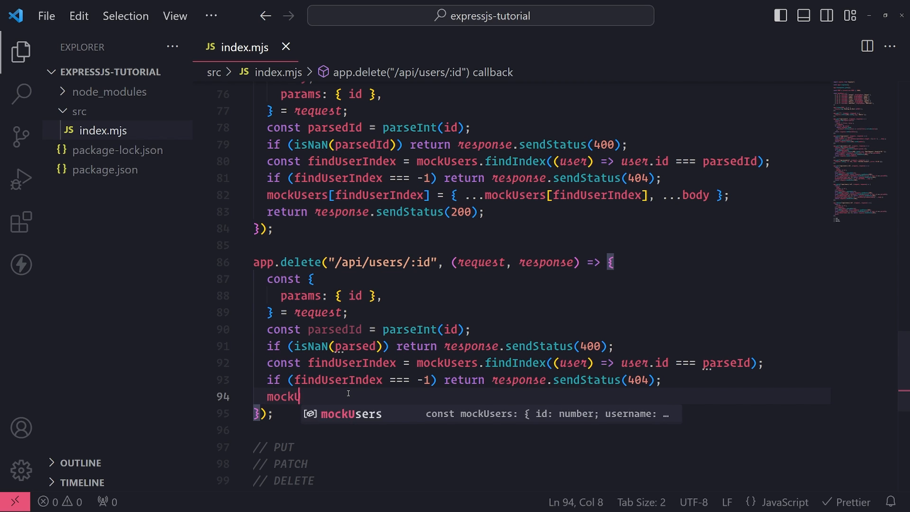
{"action": "type", "text": "sers.splice"}
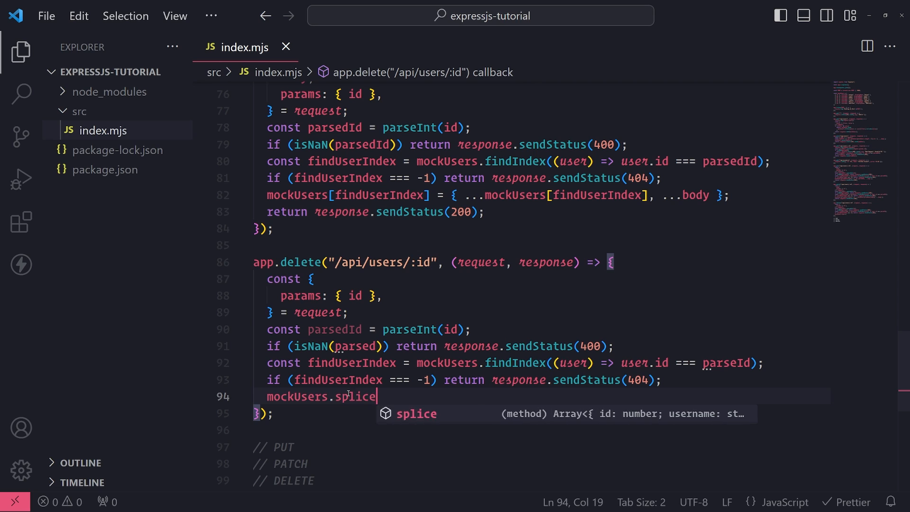
{"action": "type", "text": "(findUserIndex)"}
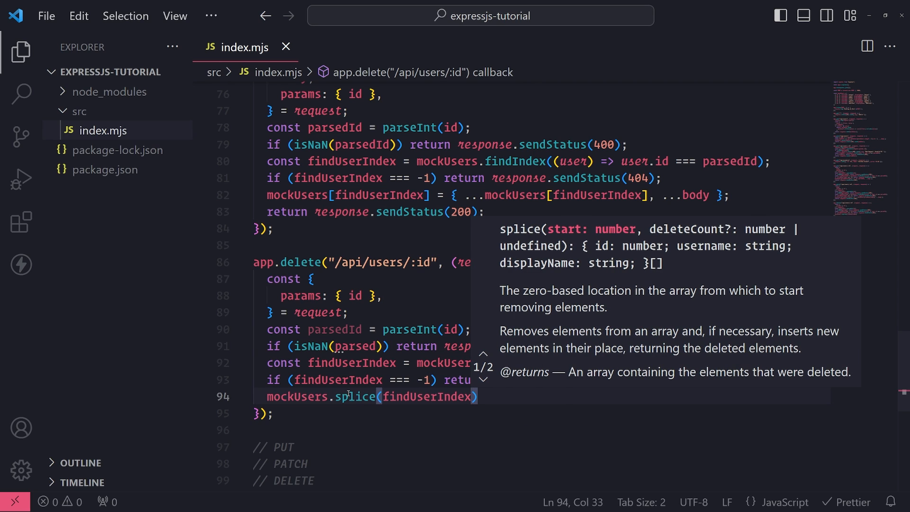
{"action": "type", "text": ","}
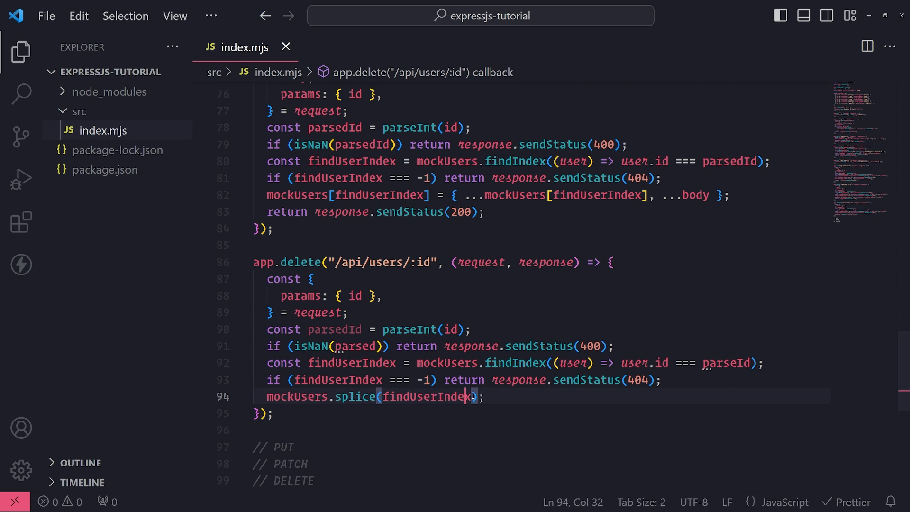
{"action": "double_click", "coordinate": [423, 396]}
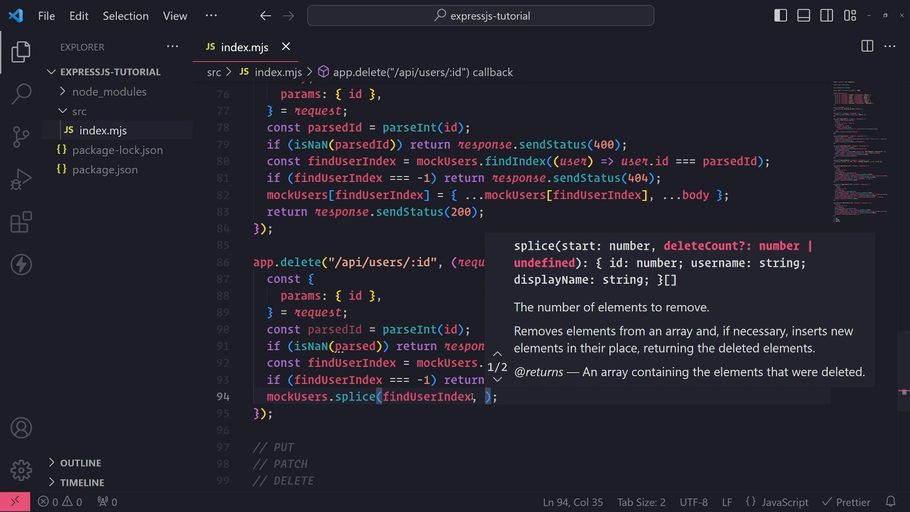
{"action": "mouse_move", "coordinate": [730, 371]}
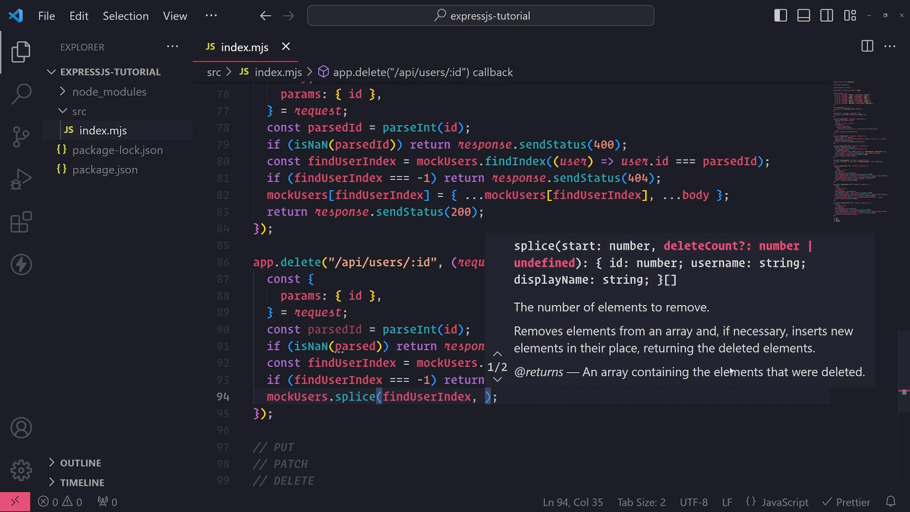
{"action": "left_click", "coordinate": [498, 380]}
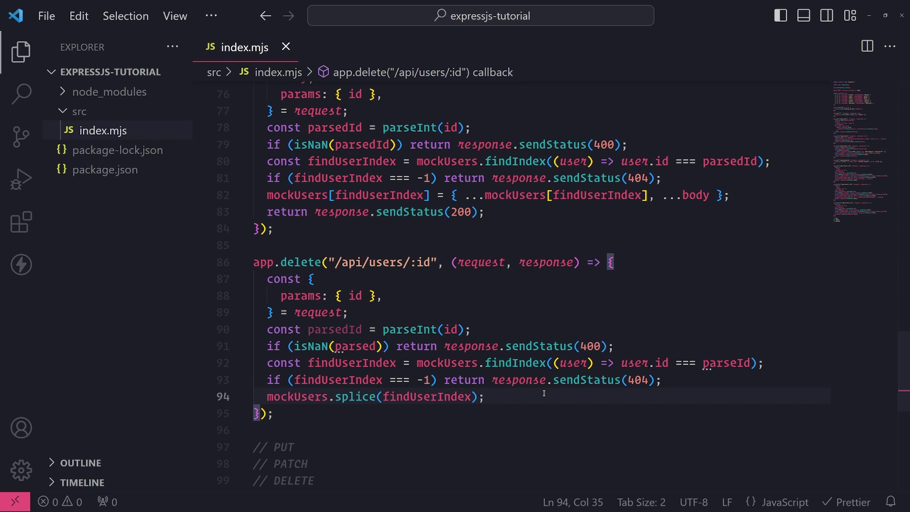
Finish the handler with return response.sendStatus(200);.
{"action": "type", "text": "return response.sendStatus"}
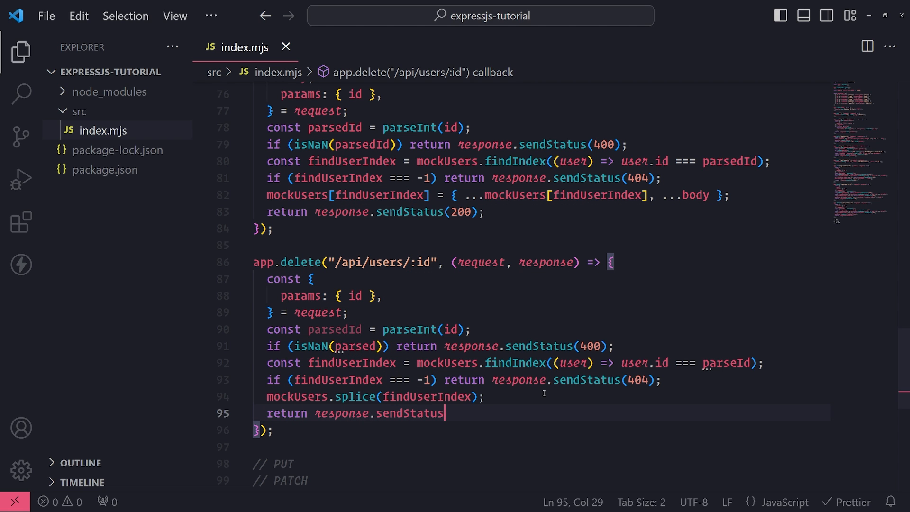
{"action": "key", "text": "BackSpace"}
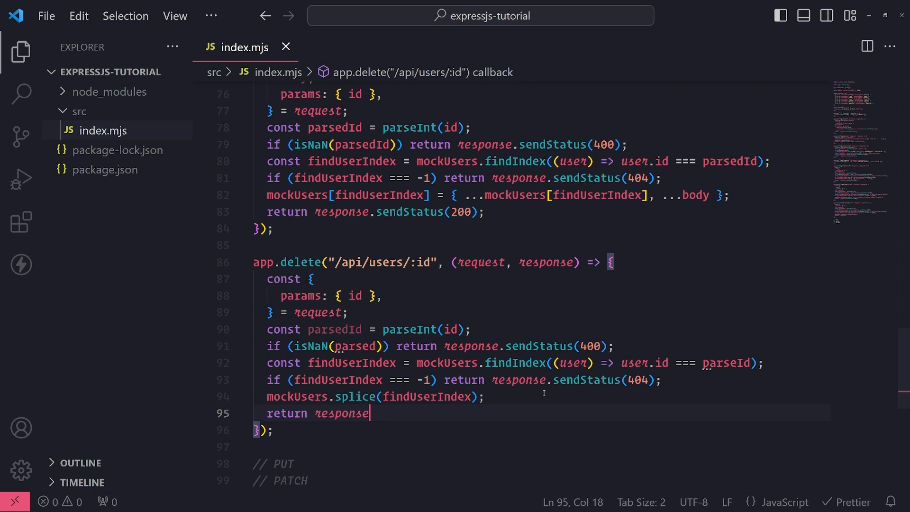
{"action": "type", "text": ".sendStatus(200);"}
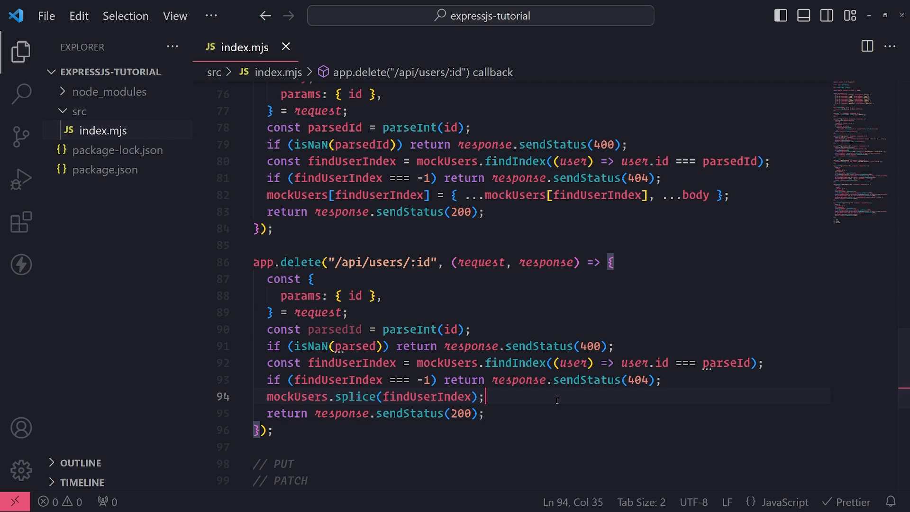
{"action": "mouse_move", "coordinate": [22, 264]}
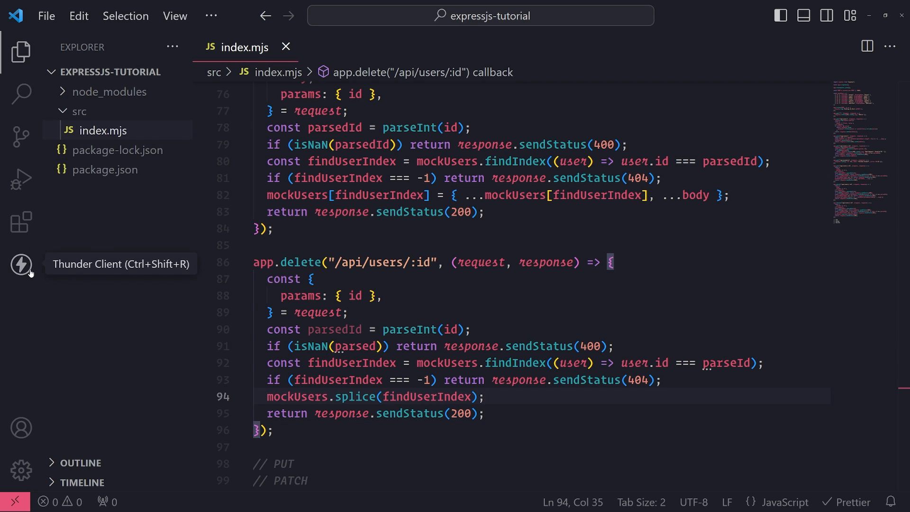
Start a Thunder Client DELETE request to localhost:3000/api/users from suggestions.
{"action": "left_click", "coordinate": [21, 264]}
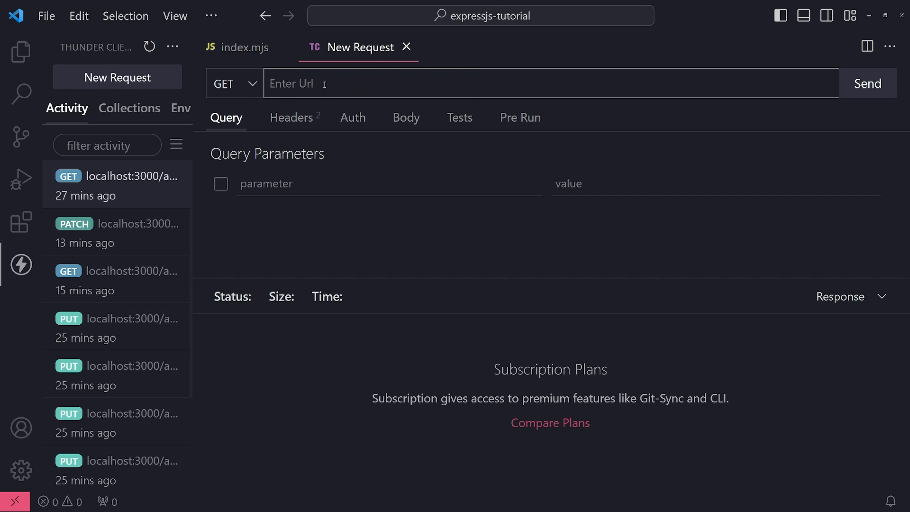
{"action": "left_click", "coordinate": [233, 83]}
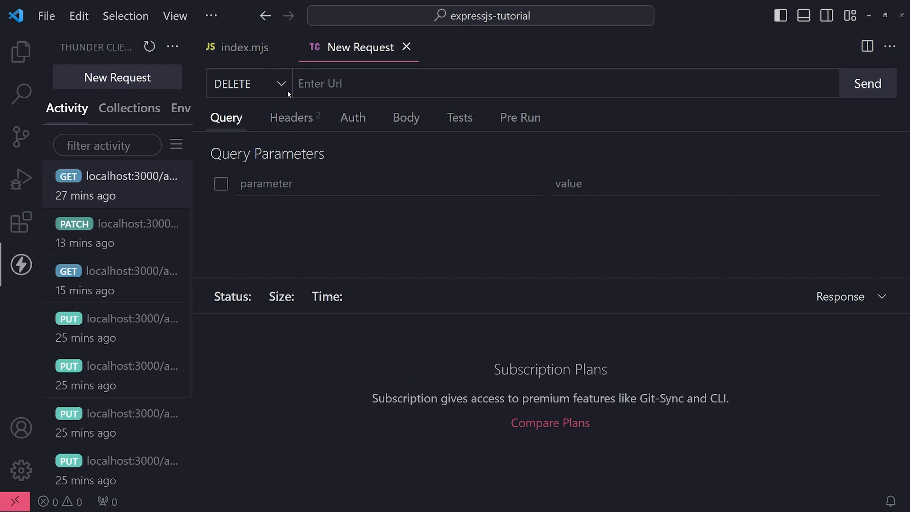
{"action": "type", "text": "h"}
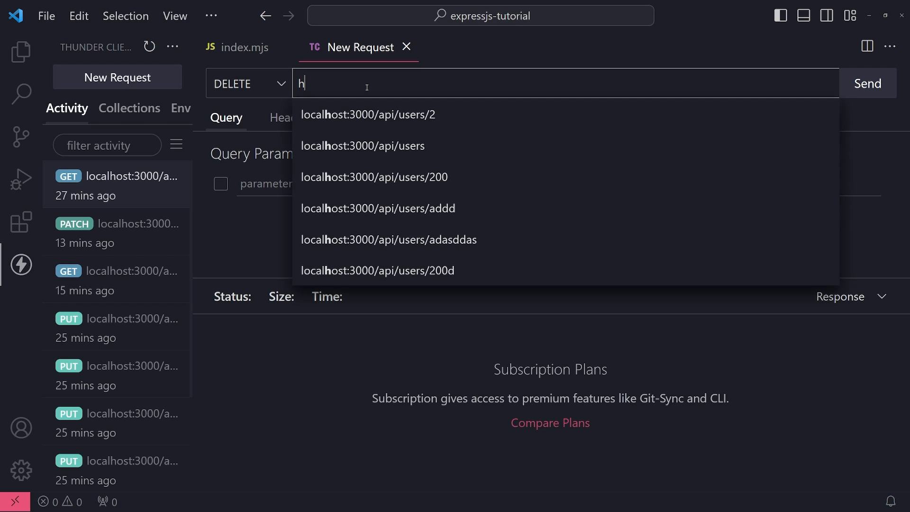
{"action": "left_click", "coordinate": [367, 114]}
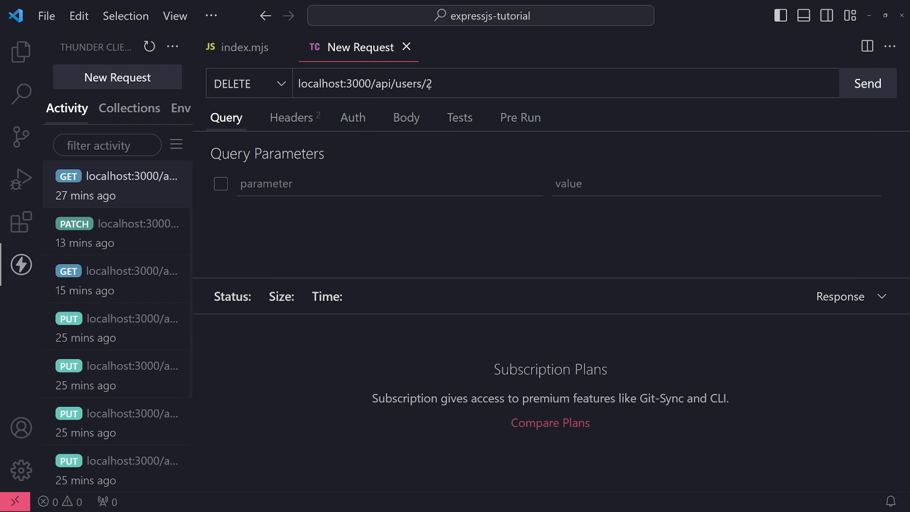
Check mockUsers in index.mjs, then extend the URL to /api/users/2.
{"action": "left_click", "coordinate": [246, 47]}
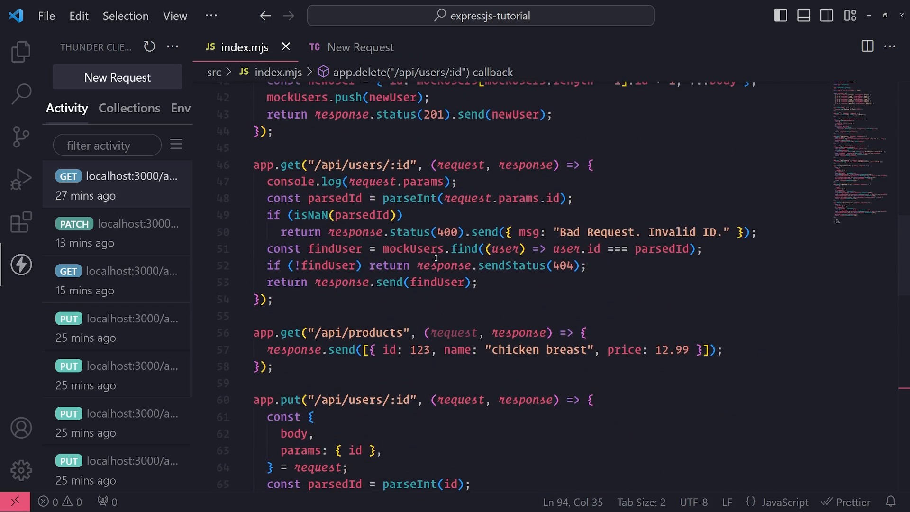
{"action": "scroll", "scroll_direction": "up", "scroll_amount": 3}
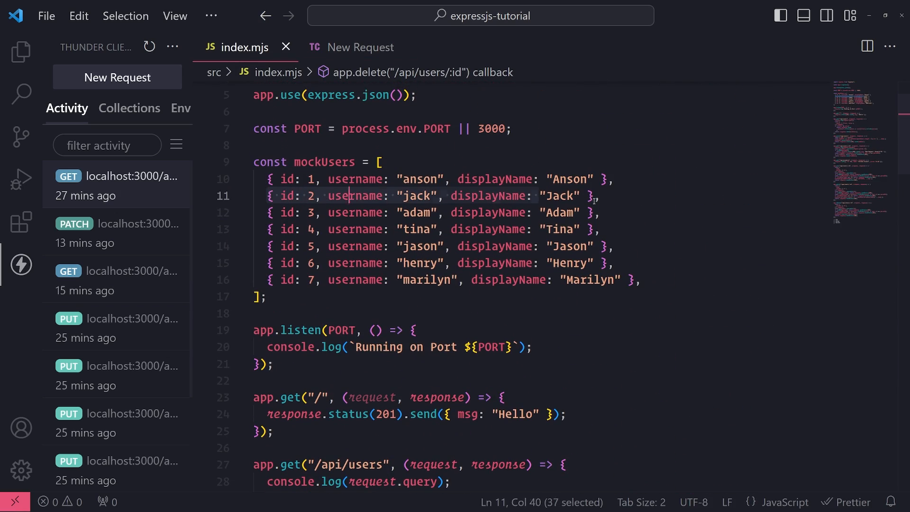
{"action": "left_click", "coordinate": [359, 46]}
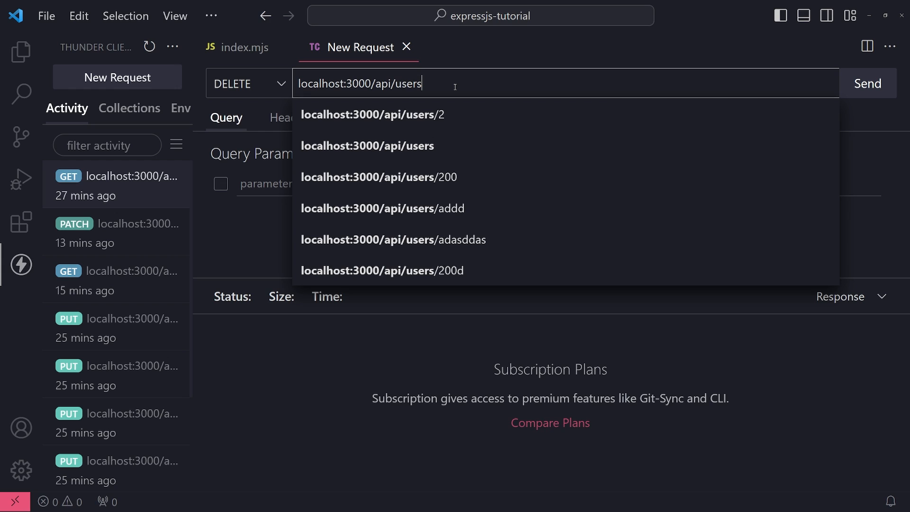
{"action": "type", "text": "/2"}
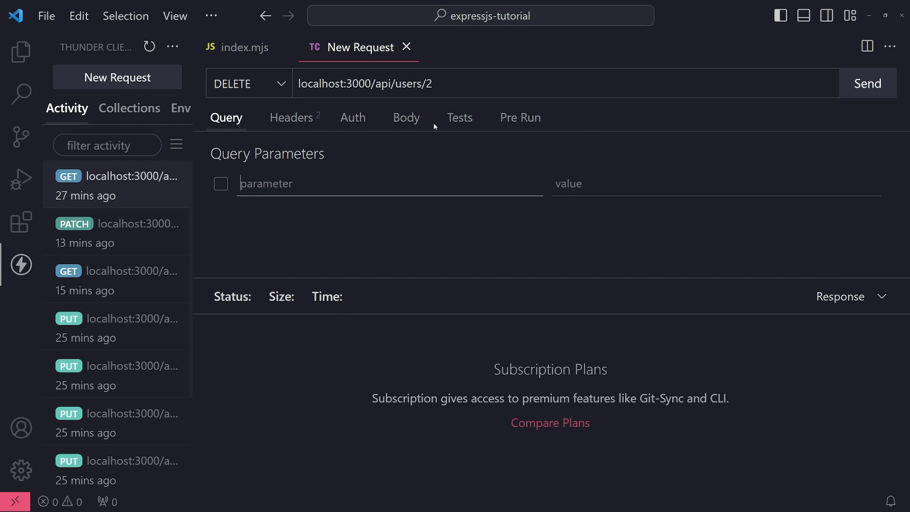
{"action": "mouse_move", "coordinate": [867, 84]}
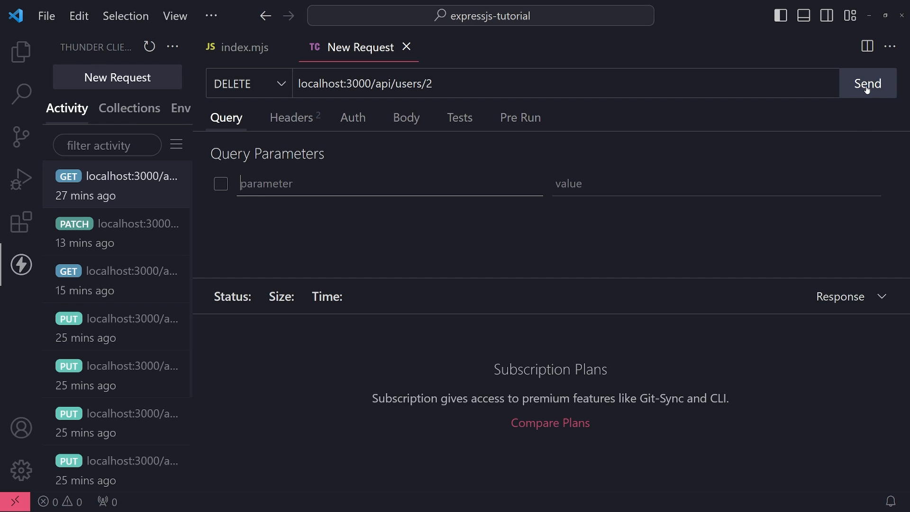
Send the DELETE, fix 'parsed' to parsedId after the 500 error, restart with npm run start:dev.
{"action": "left_click", "coordinate": [868, 83]}
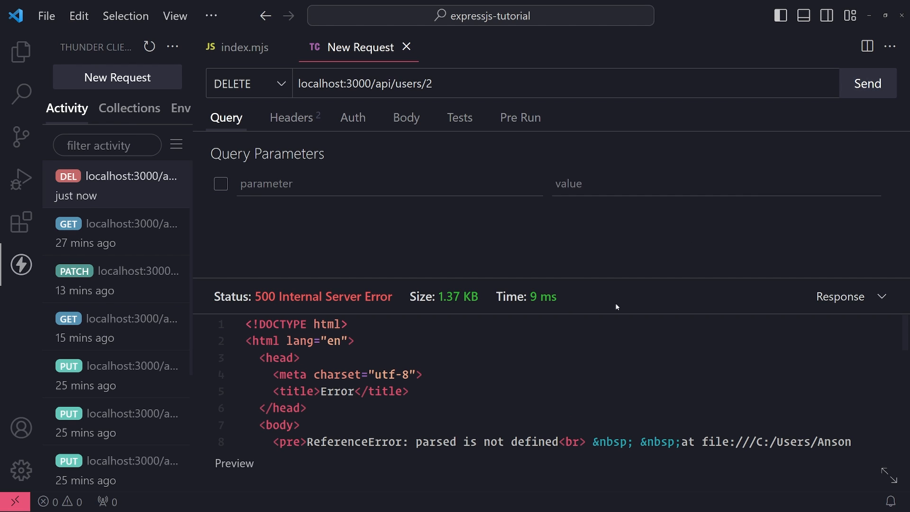
{"action": "mouse_move", "coordinate": [548, 245]}
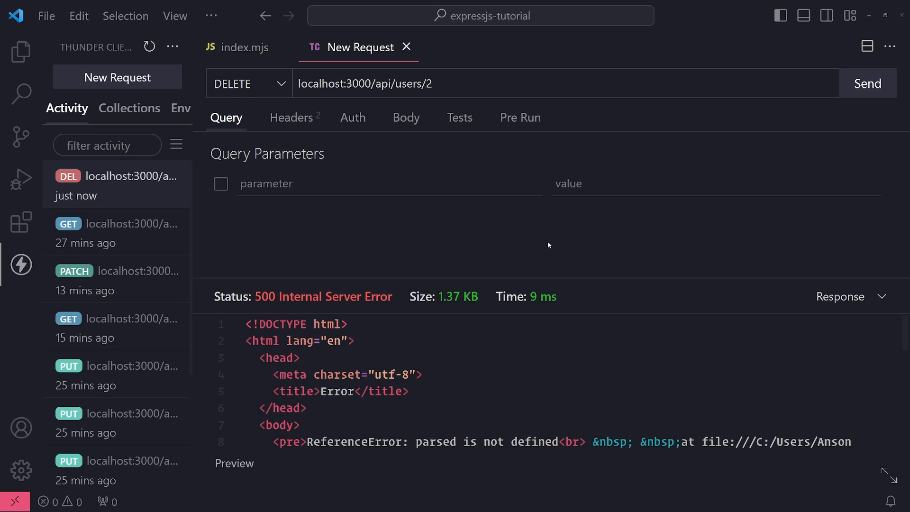
{"action": "left_click", "coordinate": [244, 47]}
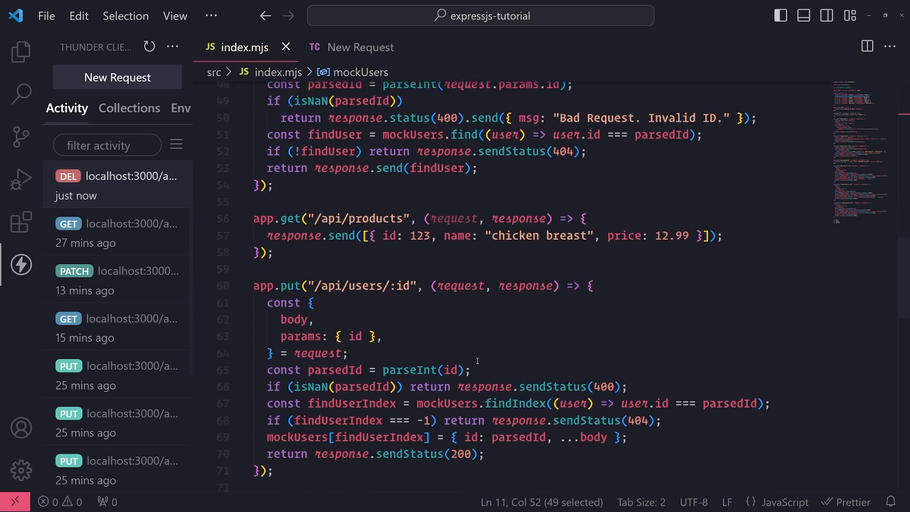
{"action": "scroll", "scroll_direction": "down", "scroll_amount": 3}
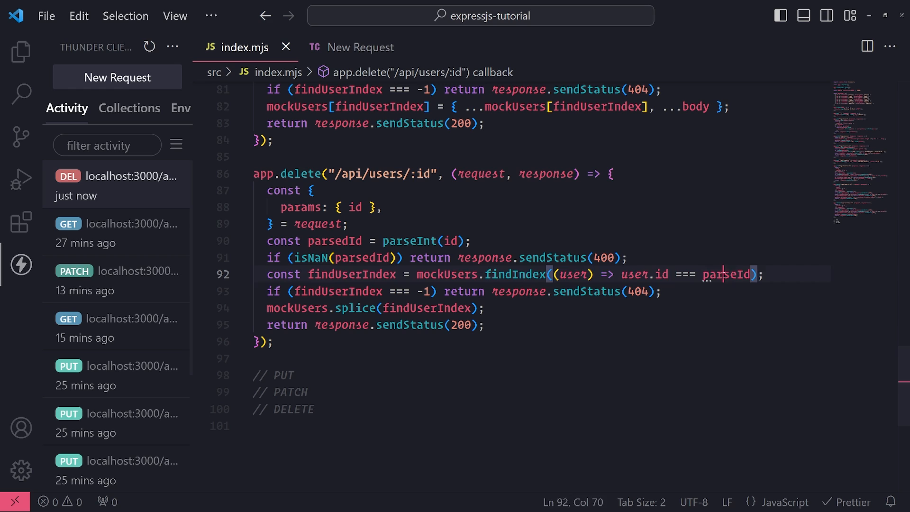
{"action": "left_click", "coordinate": [758, 274]}
{"action": "type", "text": "d"}
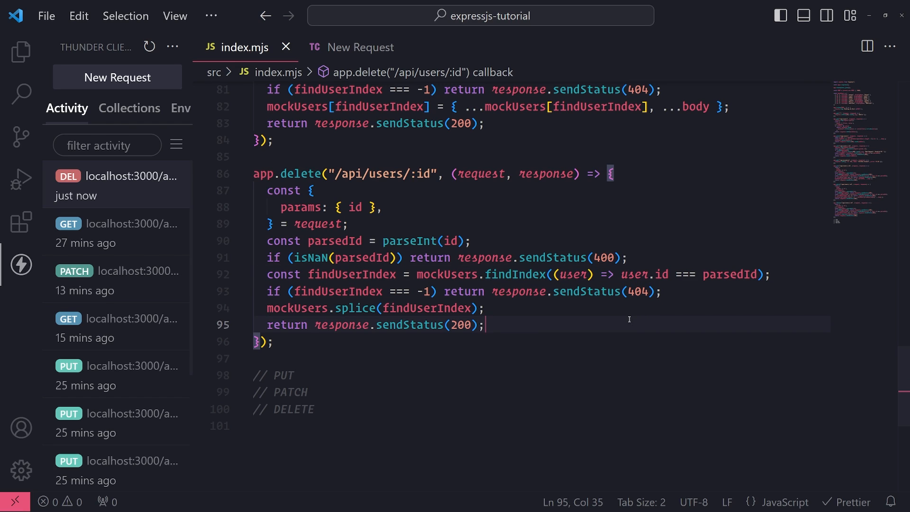
{"action": "mouse_move", "coordinate": [546, 323]}
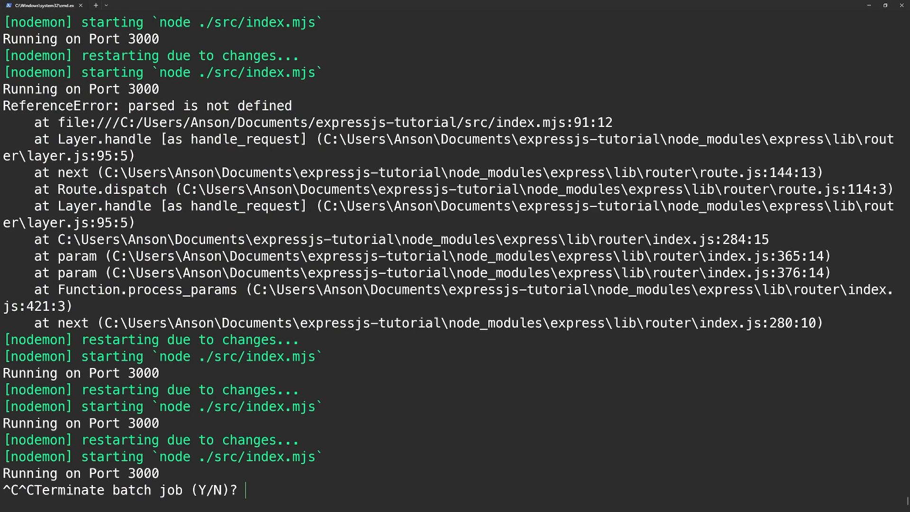
{"action": "type", "text": "npm run start:dev"}
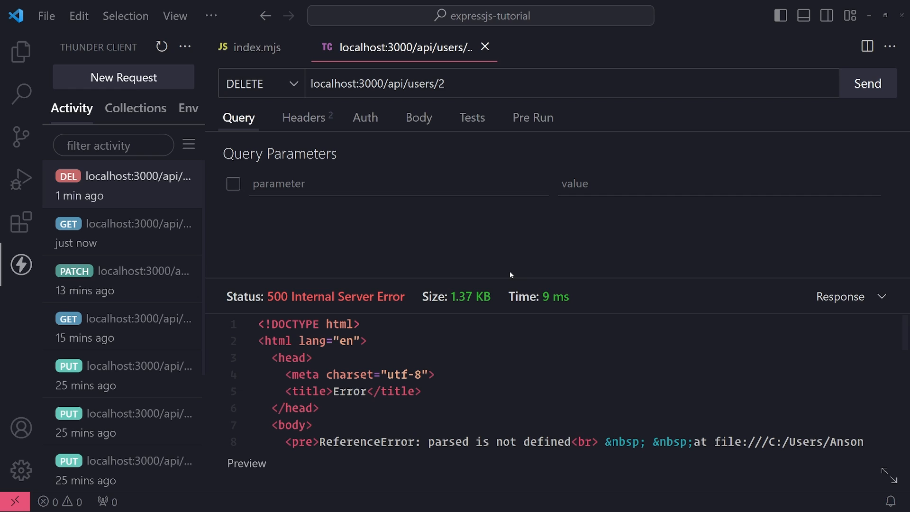
{"action": "mouse_move", "coordinate": [224, 205]}
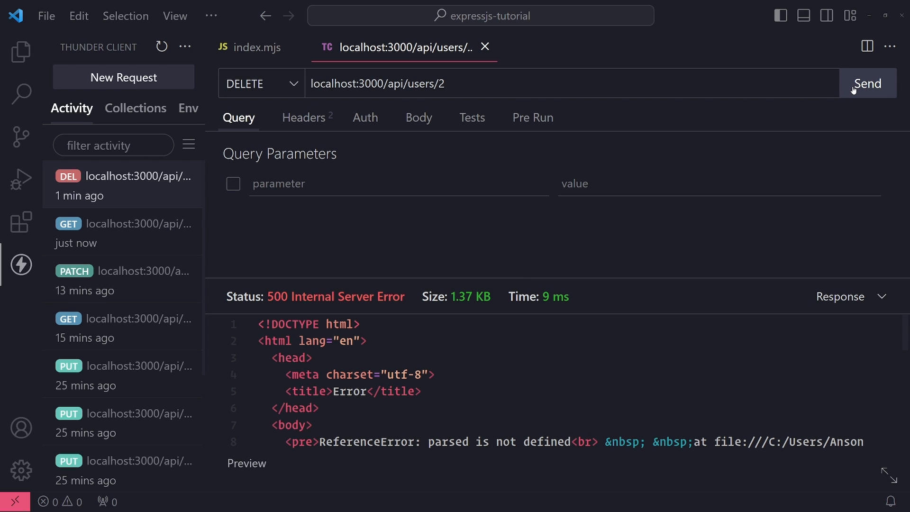
Resend DELETE for user 2 (OK), GET user 2 (404), GET /api/users showing only anson.
{"action": "left_click", "coordinate": [260, 83]}
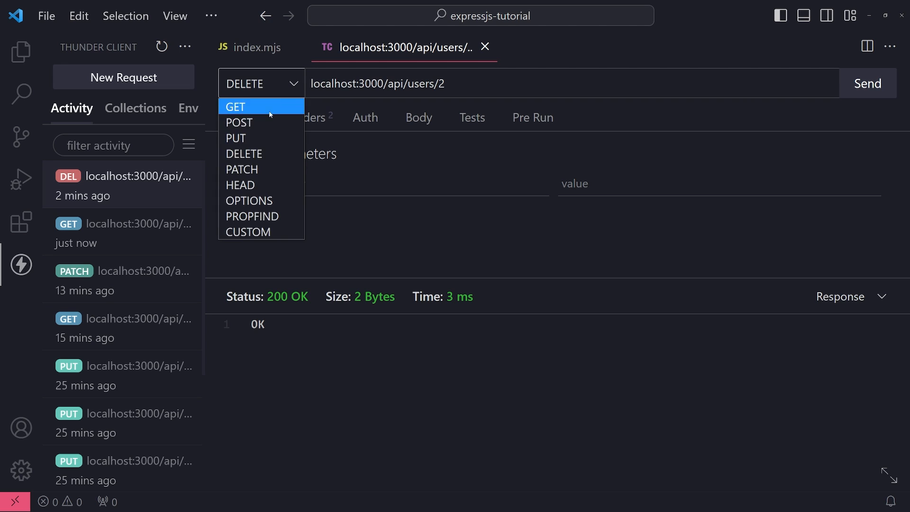
{"action": "left_click", "coordinate": [234, 107]}
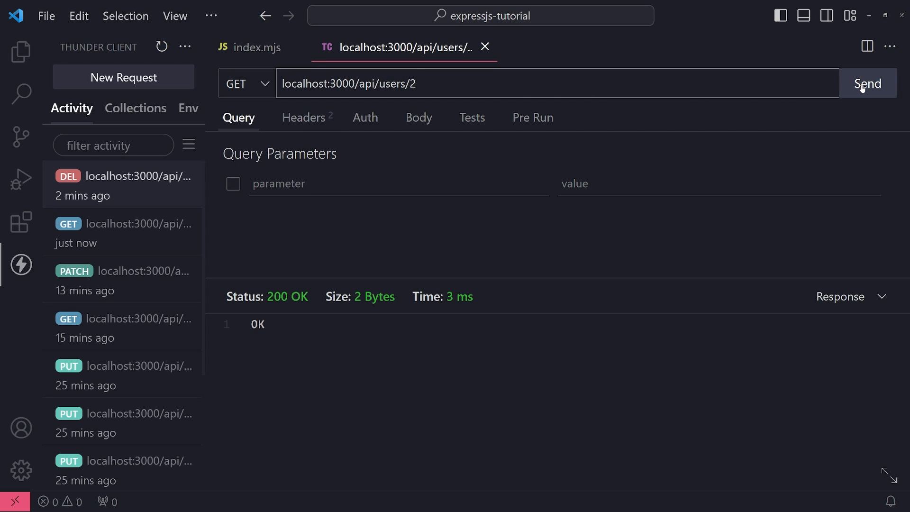
{"action": "left_click", "coordinate": [867, 83]}
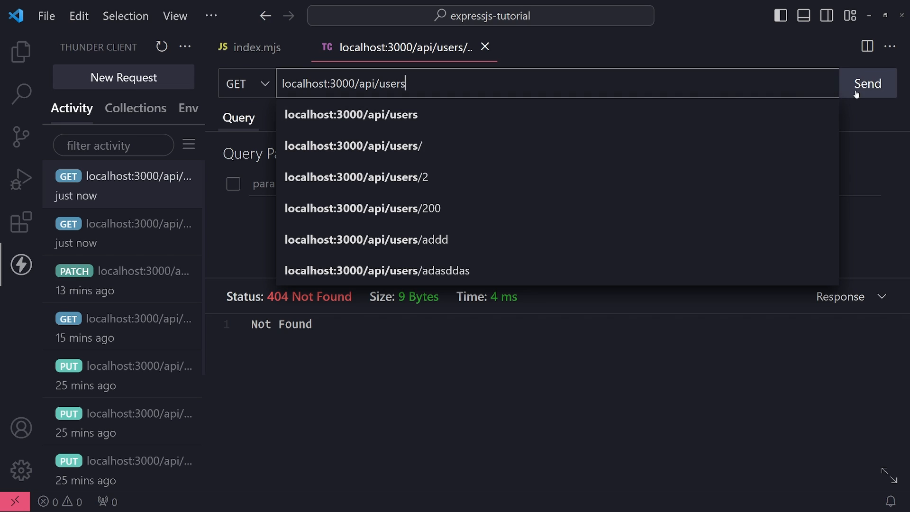
{"action": "left_click", "coordinate": [867, 83]}
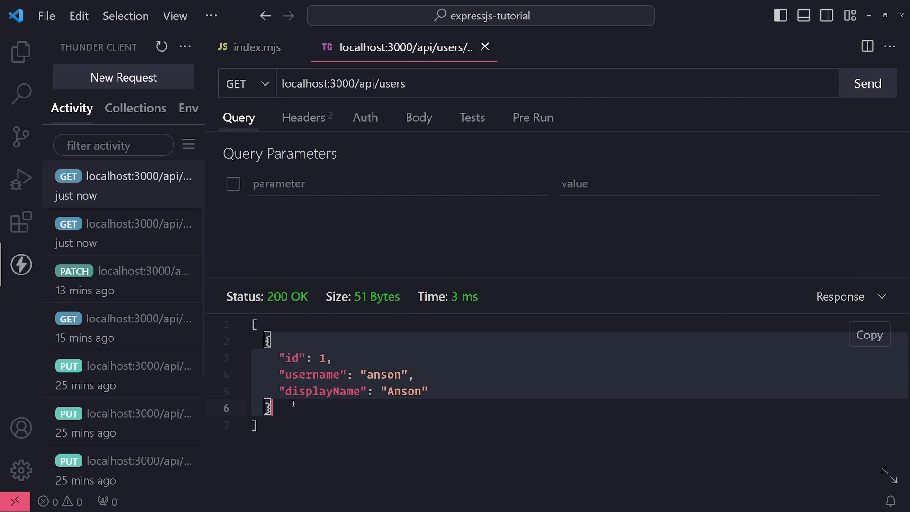
{"action": "left_click", "coordinate": [267, 341]}
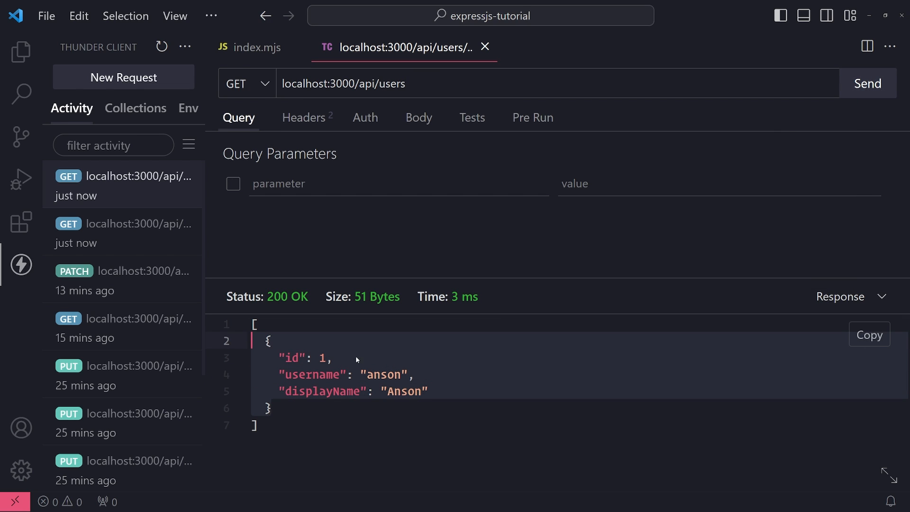
{"action": "left_click", "coordinate": [255, 47]}
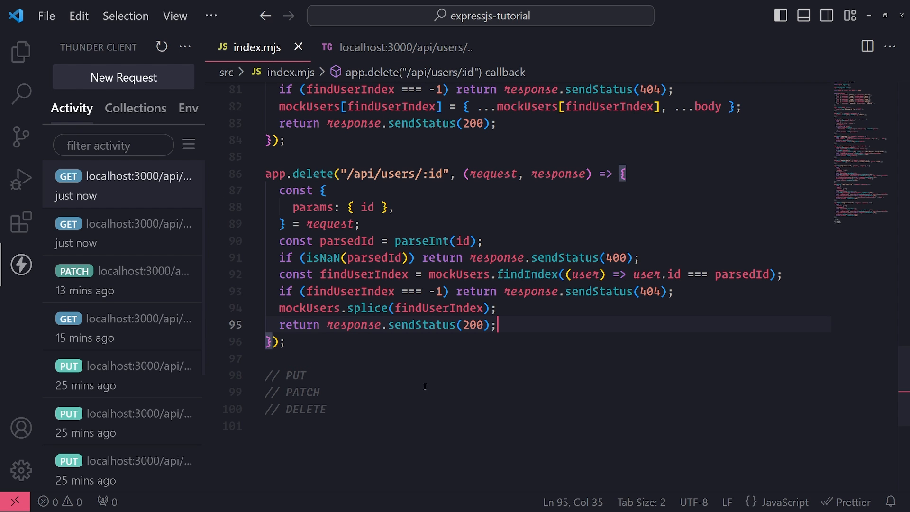
Change the call to mockUsers.splice(findUserIndex, 1) and return to retest the request.
{"action": "left_click", "coordinate": [349, 308]}
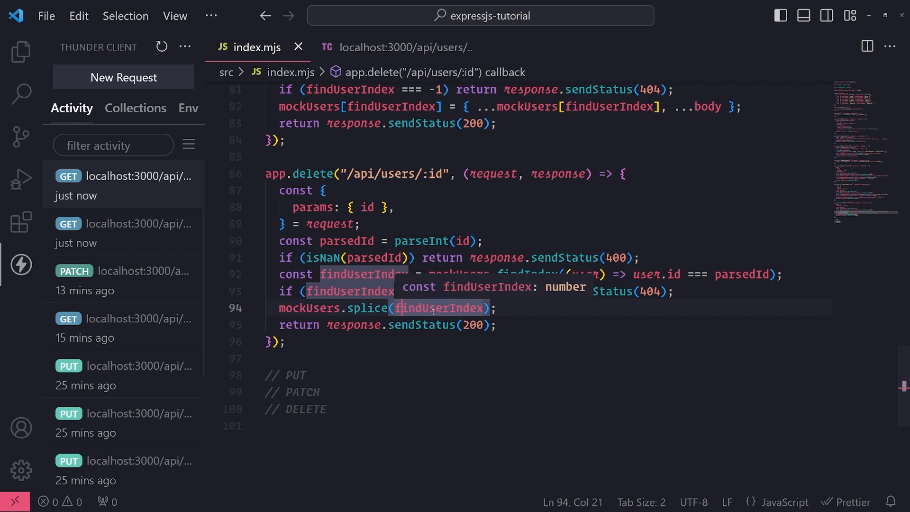
{"action": "type", "text": ", 1"}
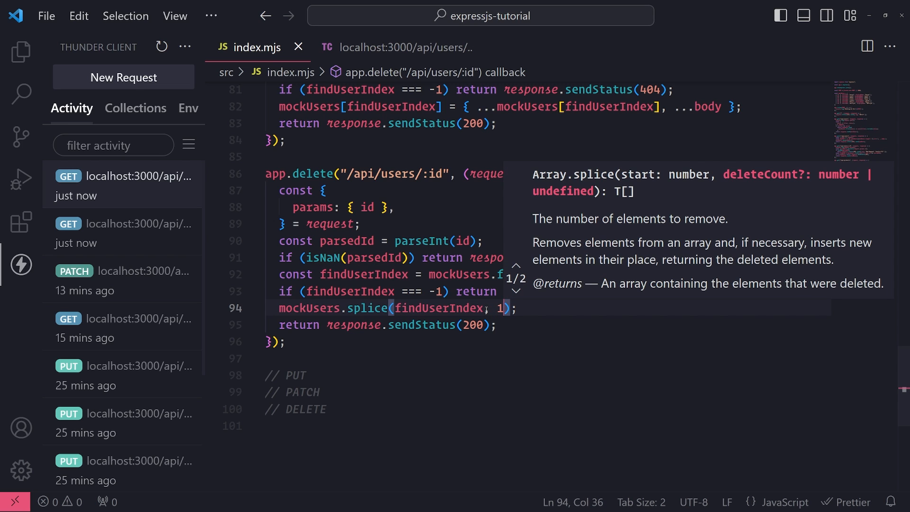
{"action": "mouse_move", "coordinate": [790, 177]}
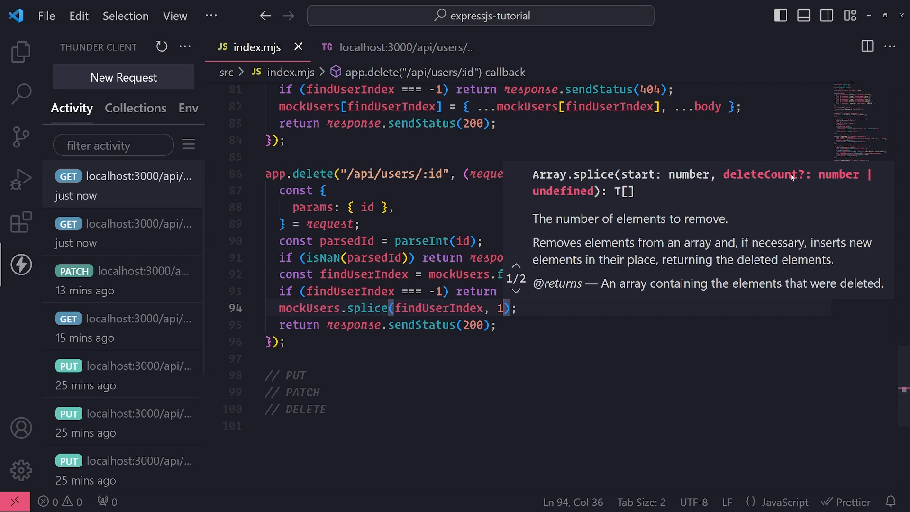
{"action": "mouse_move", "coordinate": [517, 232]}
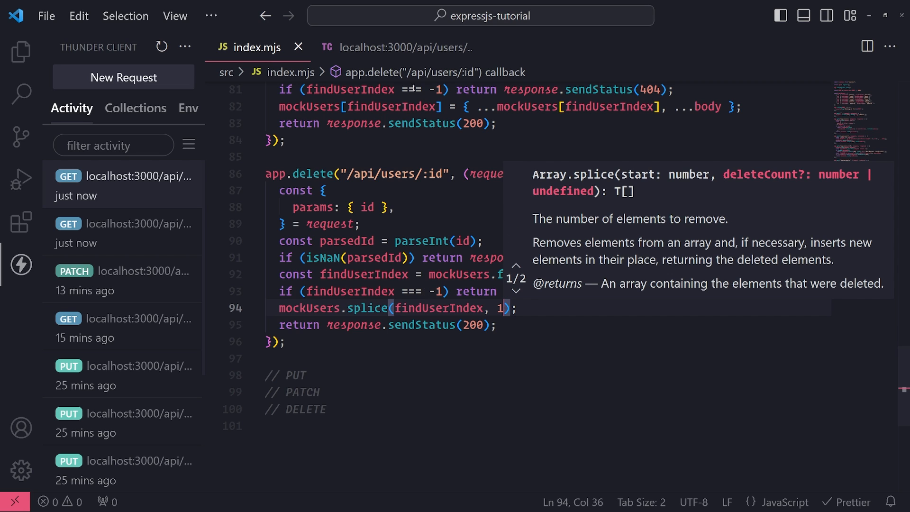
{"action": "left_click", "coordinate": [400, 47]}
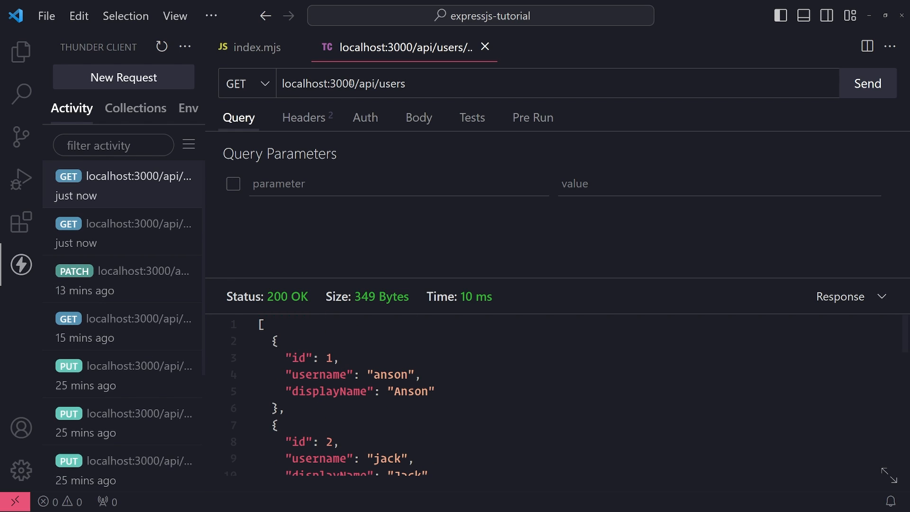
Delete user 2 with the corrected handler and refetch GET /api/users to confirm only user 2 is gone.
{"action": "left_click", "coordinate": [247, 83]}
{"action": "type", "text": "/2"}
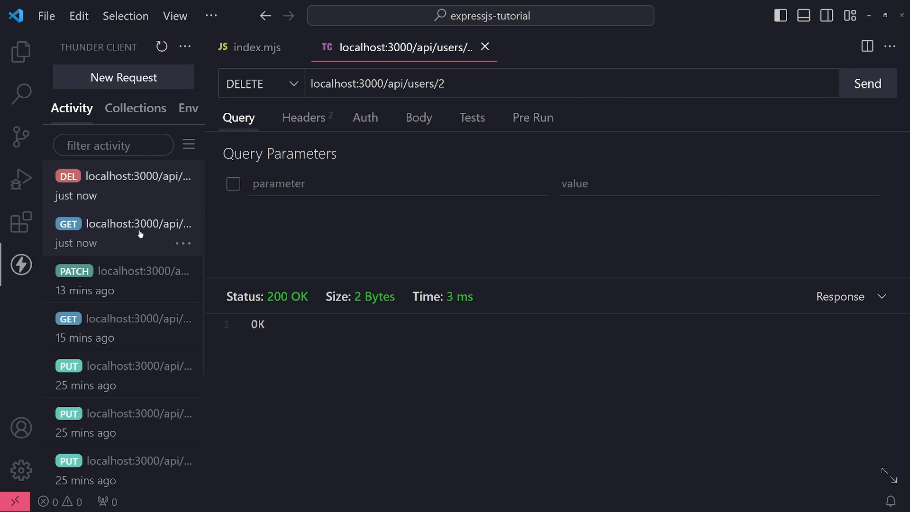
{"action": "left_click", "coordinate": [866, 83]}
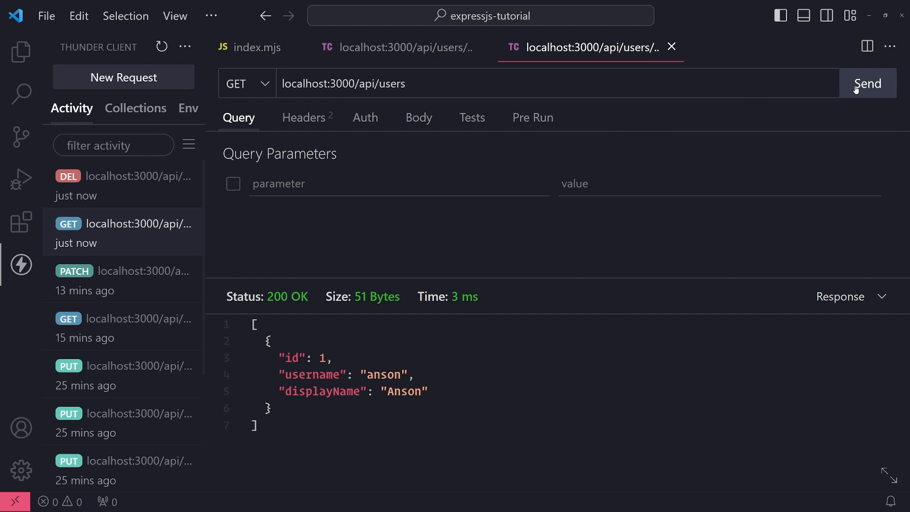
{"action": "left_click", "coordinate": [867, 83]}
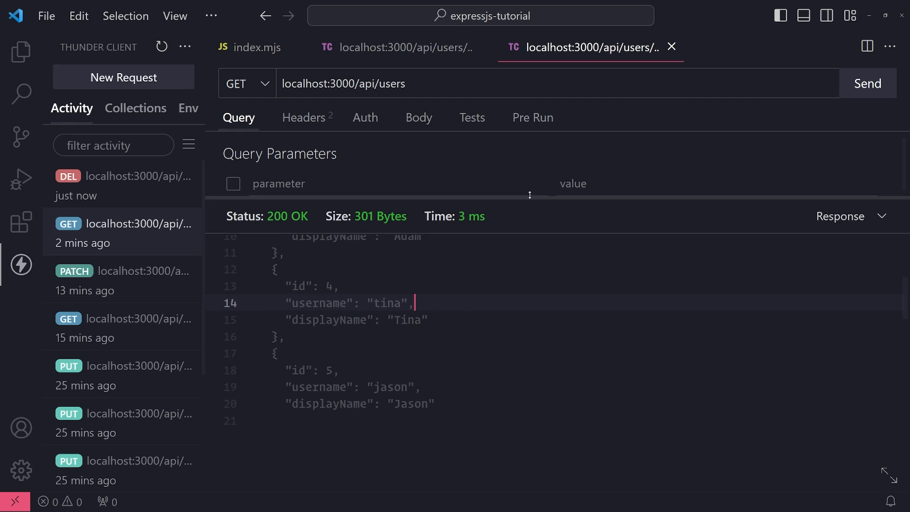
{"action": "scroll", "scroll_direction": "up", "scroll_amount": 3}
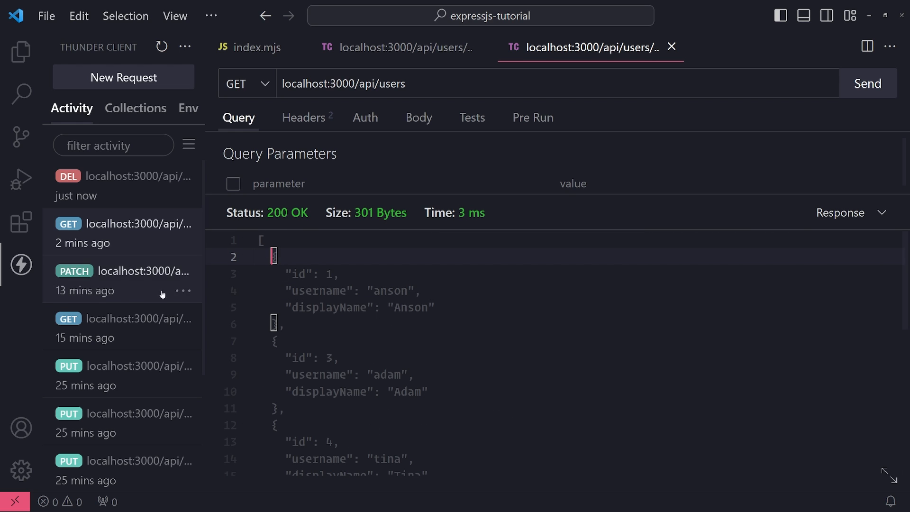
{"action": "left_click", "coordinate": [868, 83]}
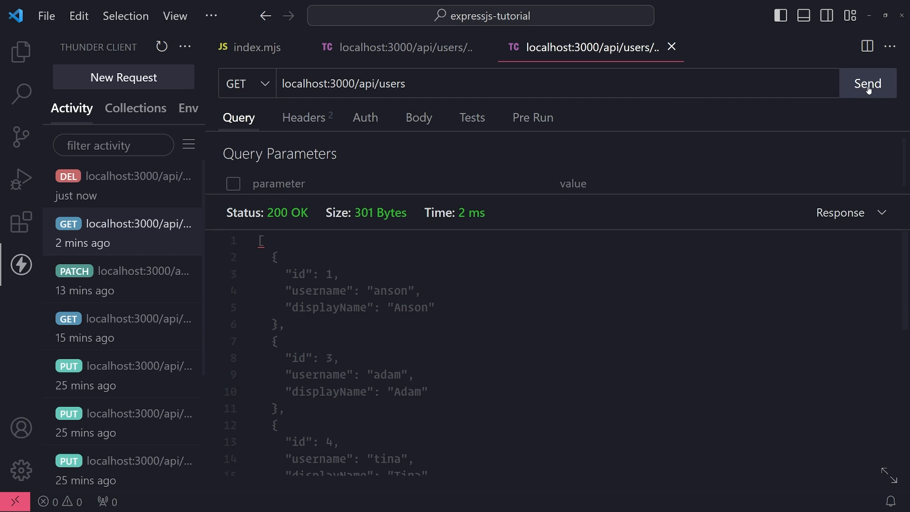
{"action": "mouse_move", "coordinate": [262, 244]}
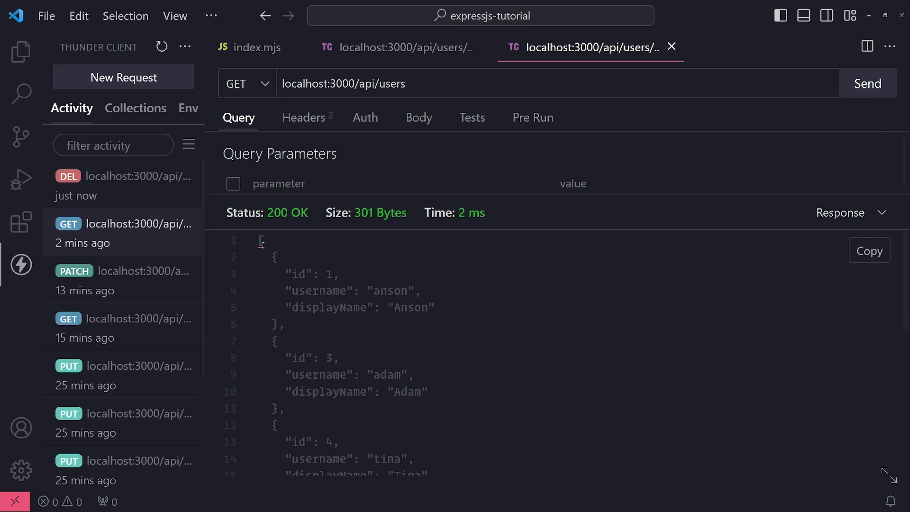
Request GET /api/users/2 in Thunder Client and receive 404 Not Found.
{"action": "left_click", "coordinate": [404, 47]}
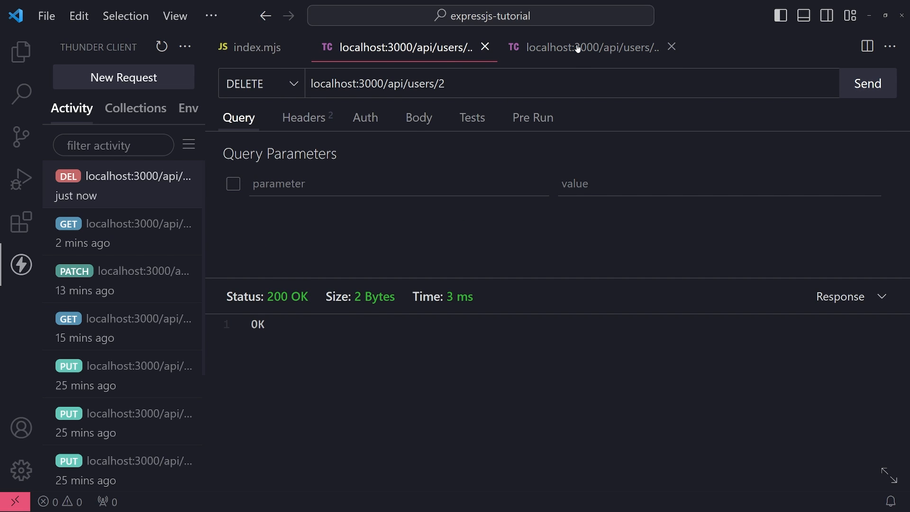
{"action": "left_click", "coordinate": [586, 47]}
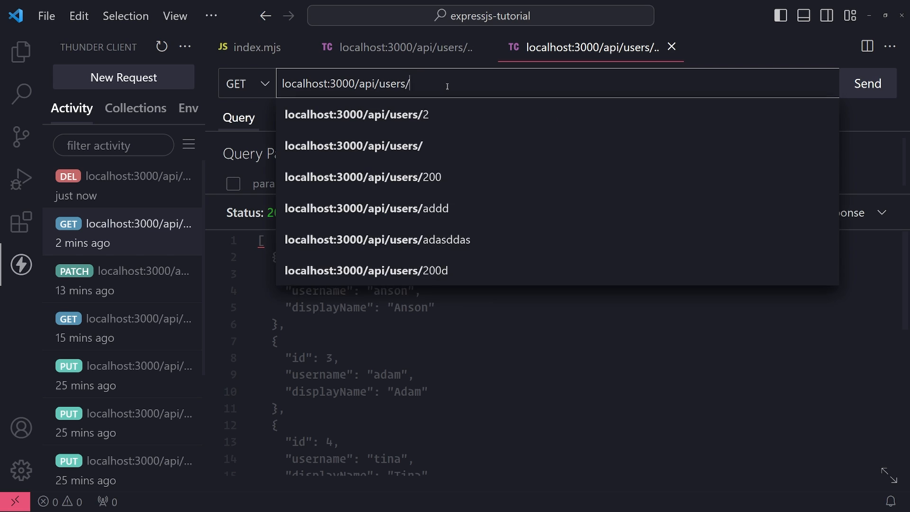
{"action": "left_click", "coordinate": [357, 114]}
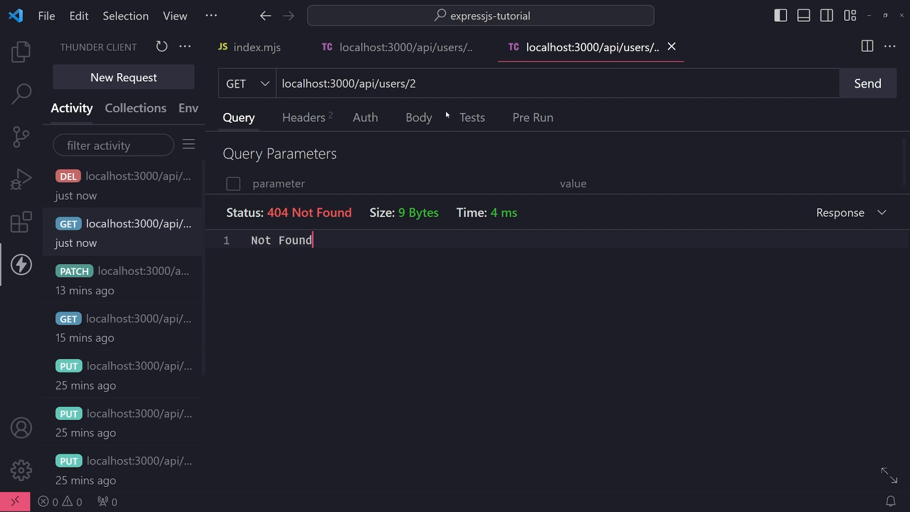
{"action": "left_click", "coordinate": [867, 83]}
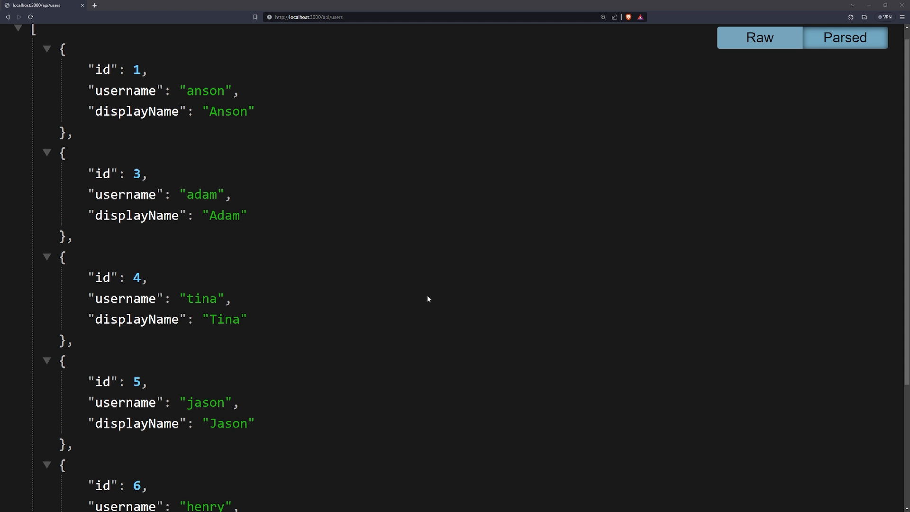
Review the refreshed /api/users list in Brave showing tina, jason, henry and marilyn.
{"action": "scroll", "scroll_direction": "up", "scroll_amount": 3}
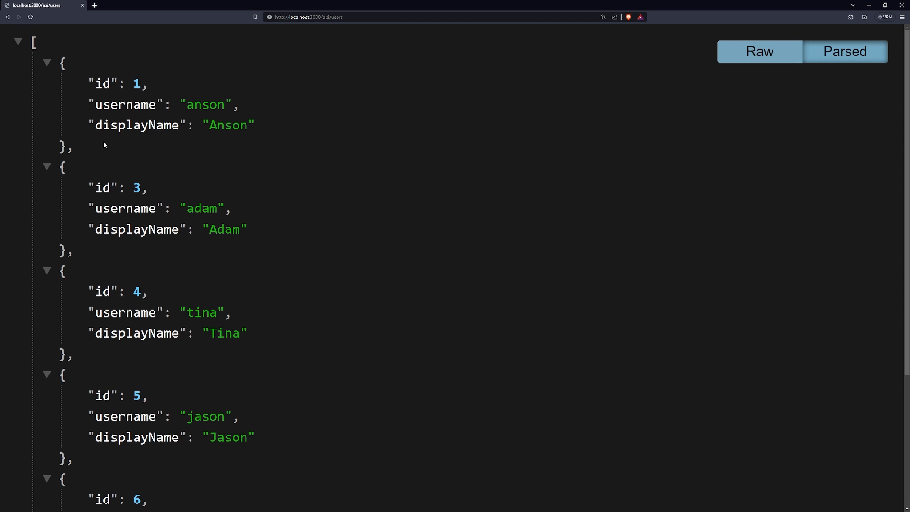
{"action": "scroll", "scroll_direction": "down", "scroll_amount": 3}
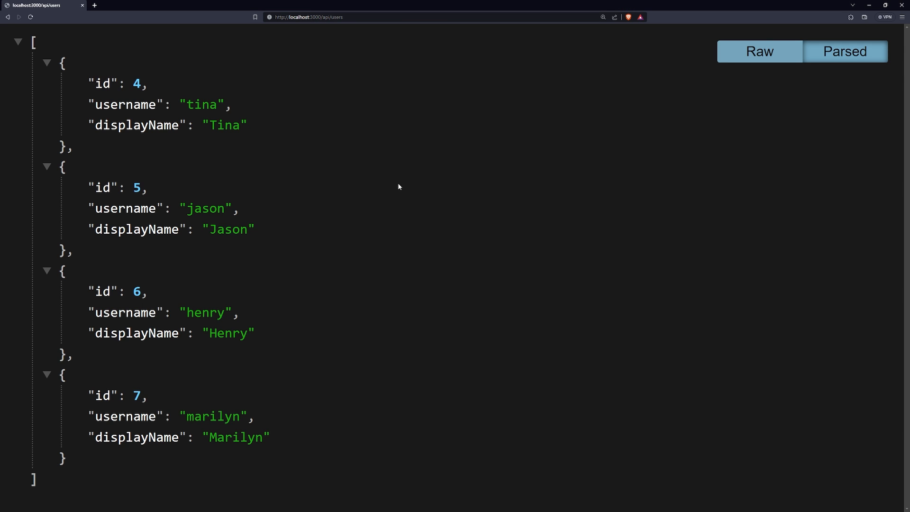
{"action": "mouse_move", "coordinate": [205, 304]}
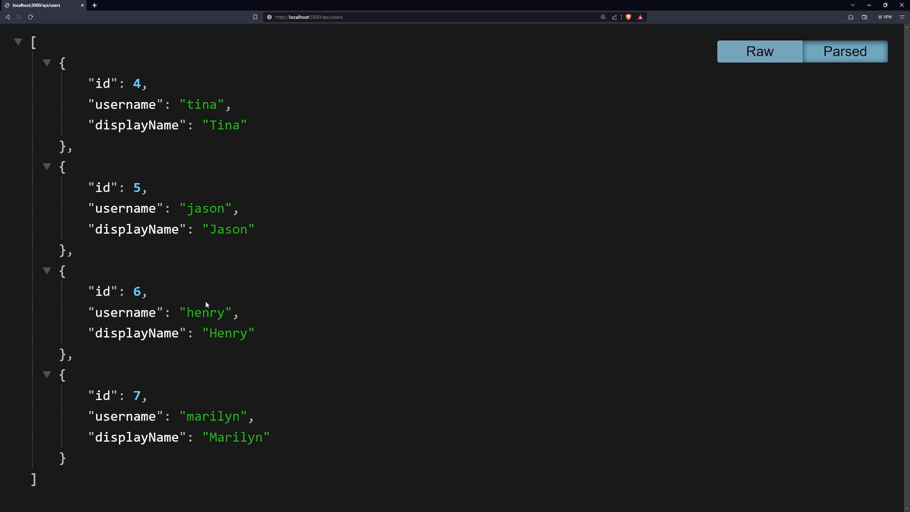
{"action": "mouse_move", "coordinate": [246, 458]}
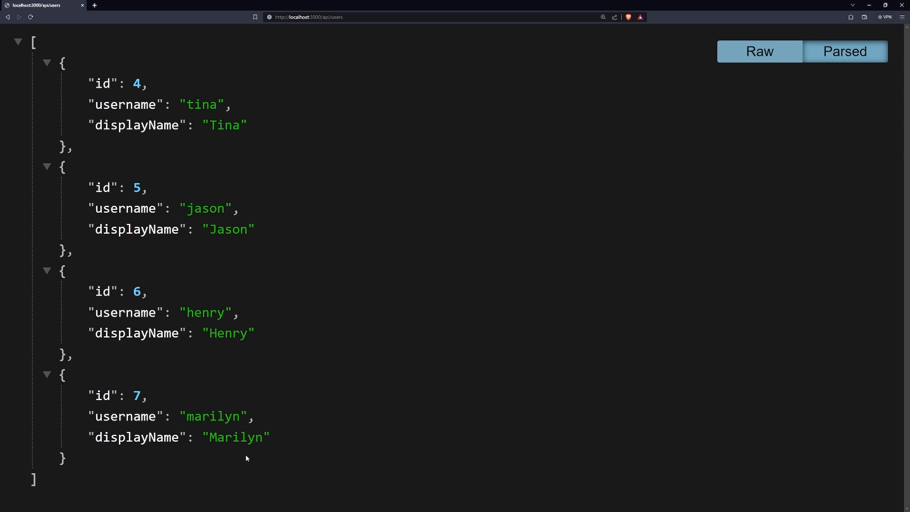
{"action": "mouse_move", "coordinate": [237, 443]}
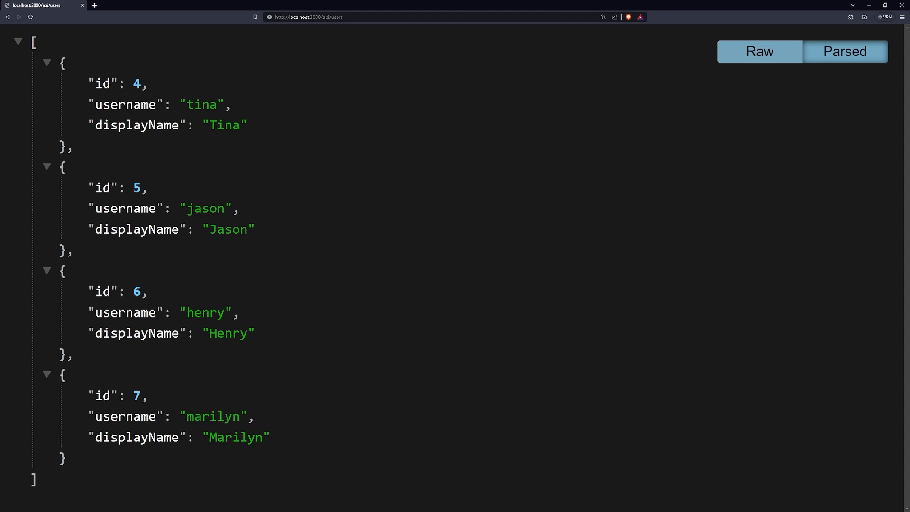
{"action": "mouse_move", "coordinate": [902, 17]}
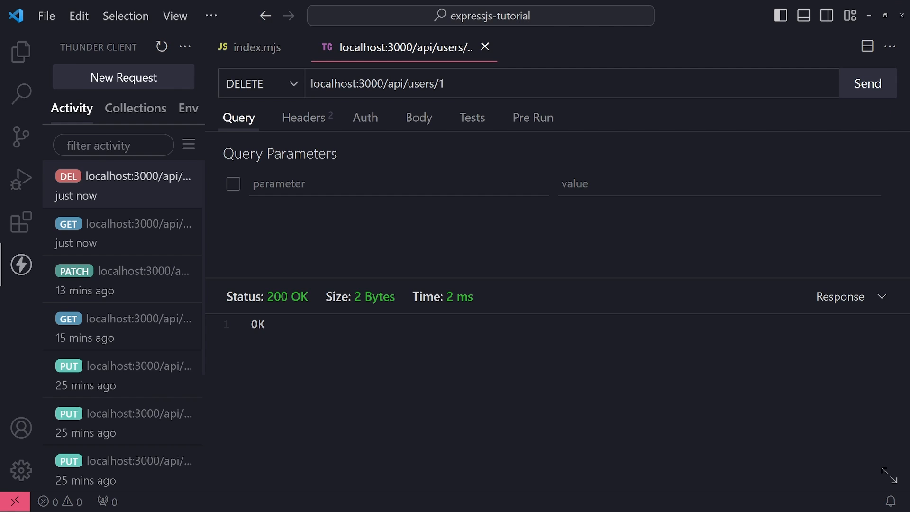
Review index.mjs, scrolling through app.delete with splice(index, 1) and the other route handlers.
{"action": "left_click", "coordinate": [256, 46]}
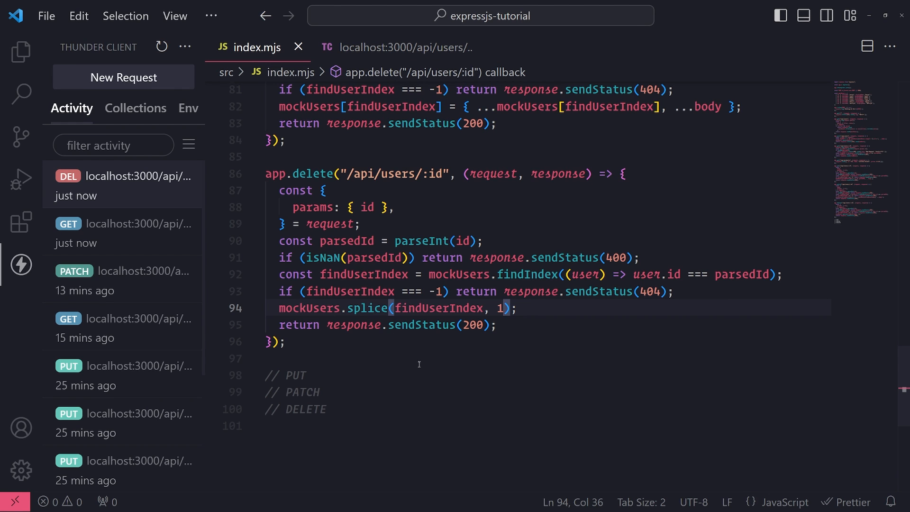
{"action": "scroll", "scroll_direction": "up", "scroll_amount": 3}
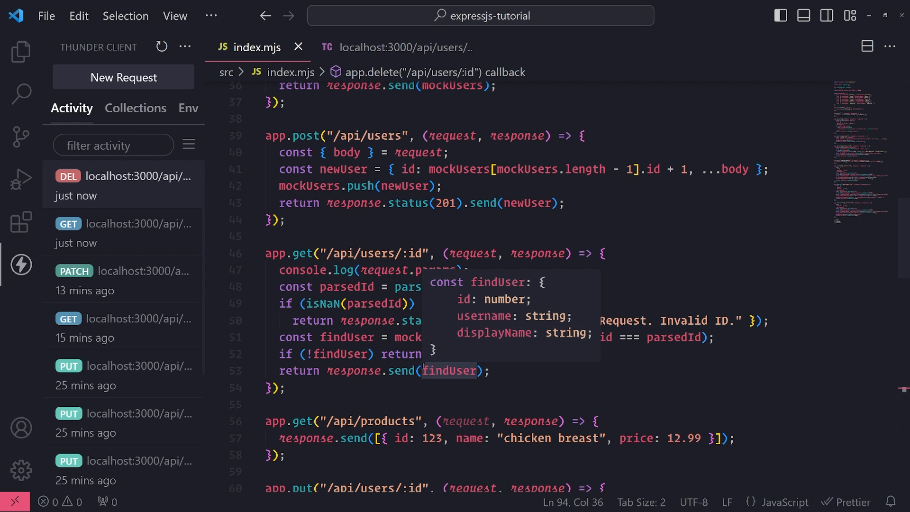
{"action": "scroll", "scroll_direction": "down", "scroll_amount": 3}
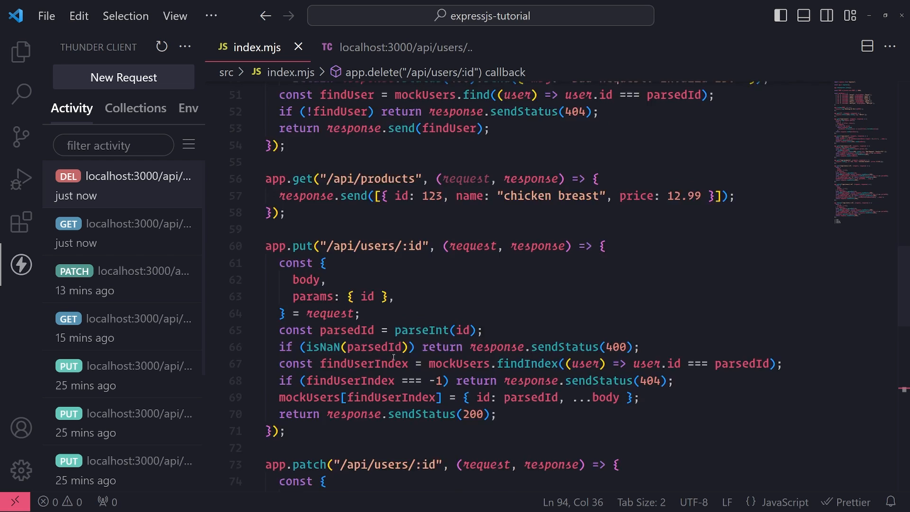
{"action": "scroll", "scroll_direction": "down", "scroll_amount": 3}
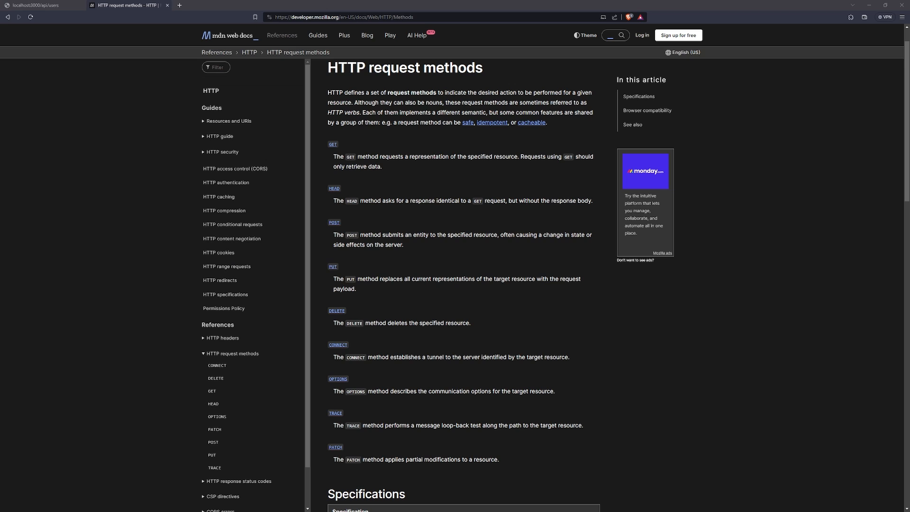
{"action": "mouse_move", "coordinate": [548, 313]}
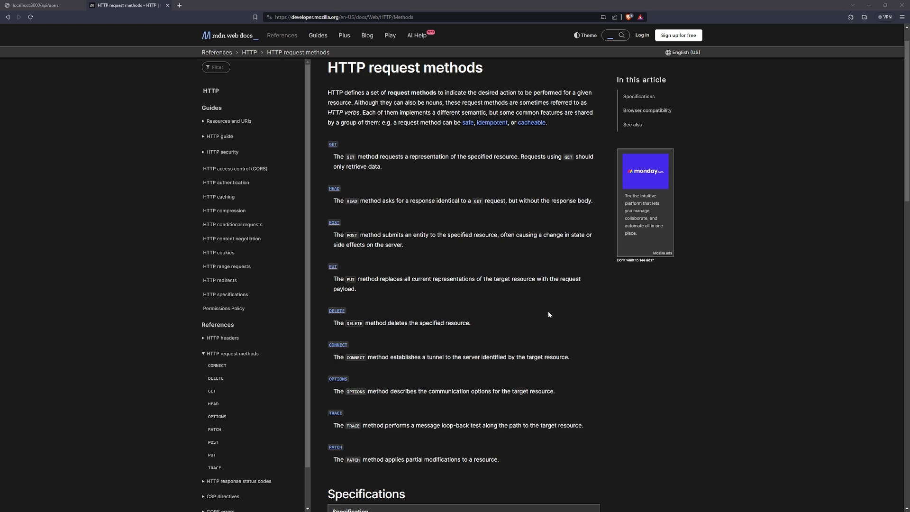
{"action": "mouse_move", "coordinate": [395, 241]}
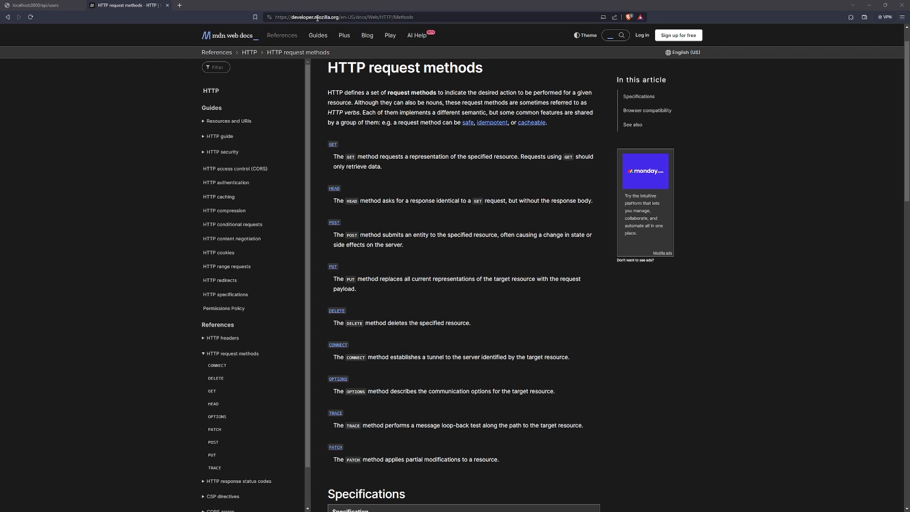
{"action": "mouse_move", "coordinate": [444, 260]}
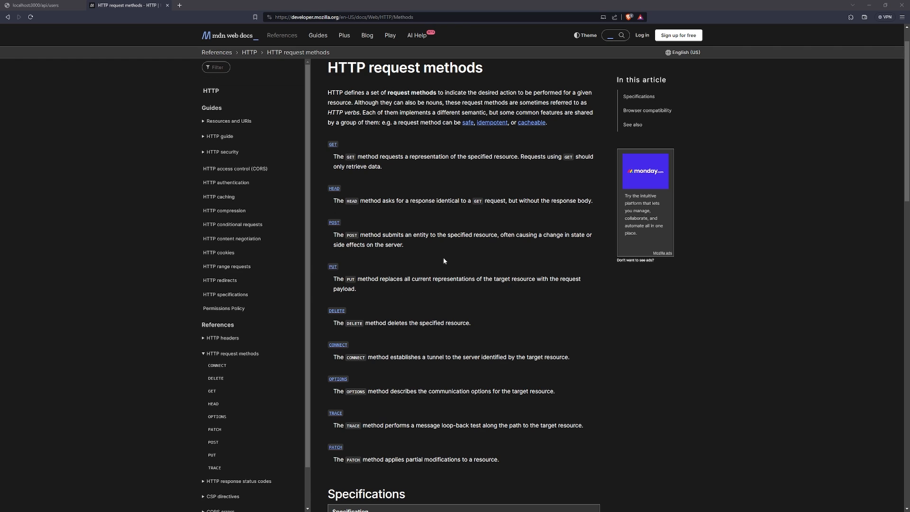
{"action": "mouse_move", "coordinate": [334, 159]}
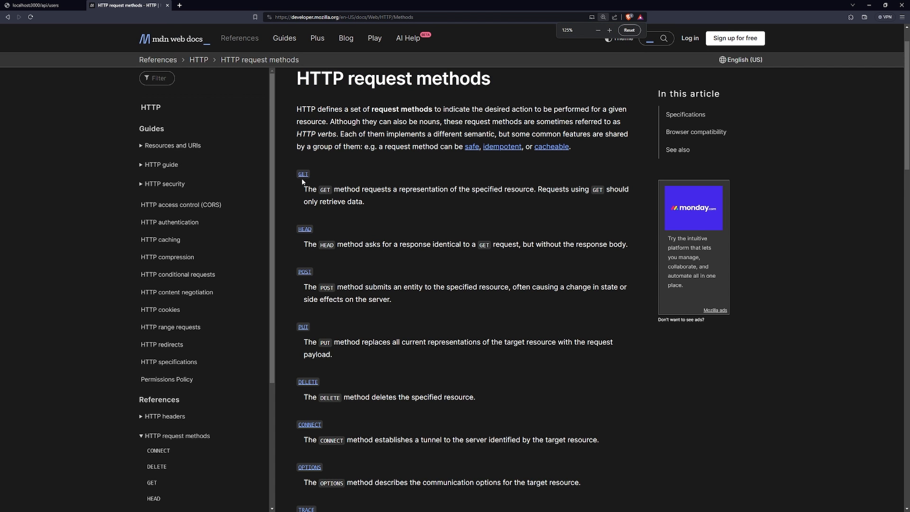
Scroll through the MDN method descriptions from GET to PATCH, clearing the TRACE and CONNECT highlights.
{"action": "scroll", "scroll_direction": "down", "scroll_amount": 3}
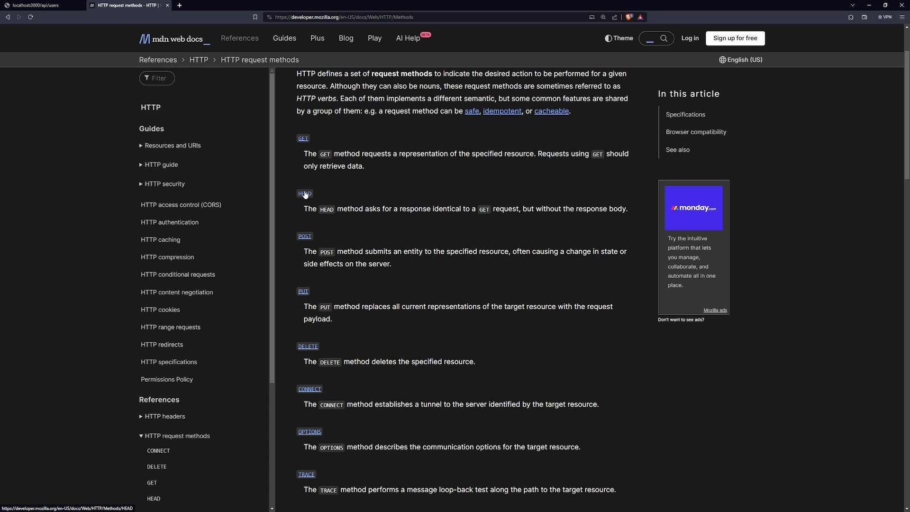
{"action": "scroll", "scroll_direction": "down", "scroll_amount": 3}
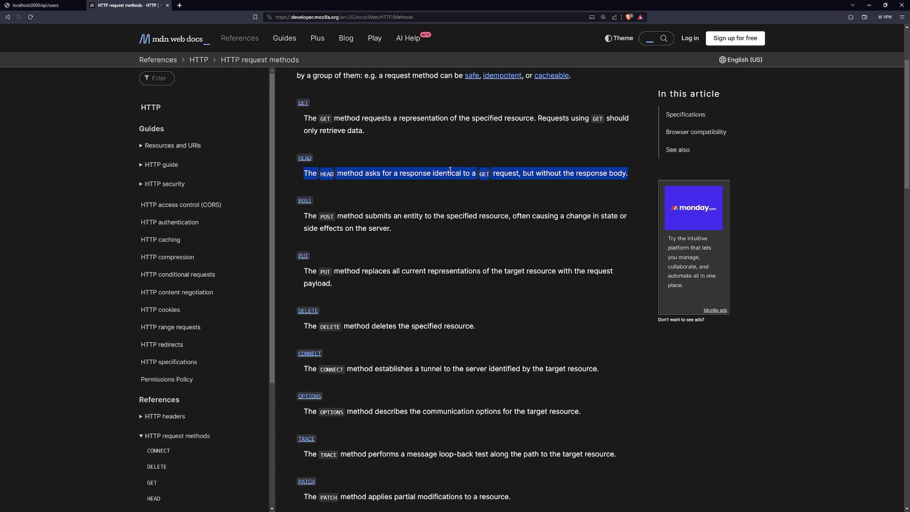
{"action": "scroll", "scroll_direction": "down", "scroll_amount": 3}
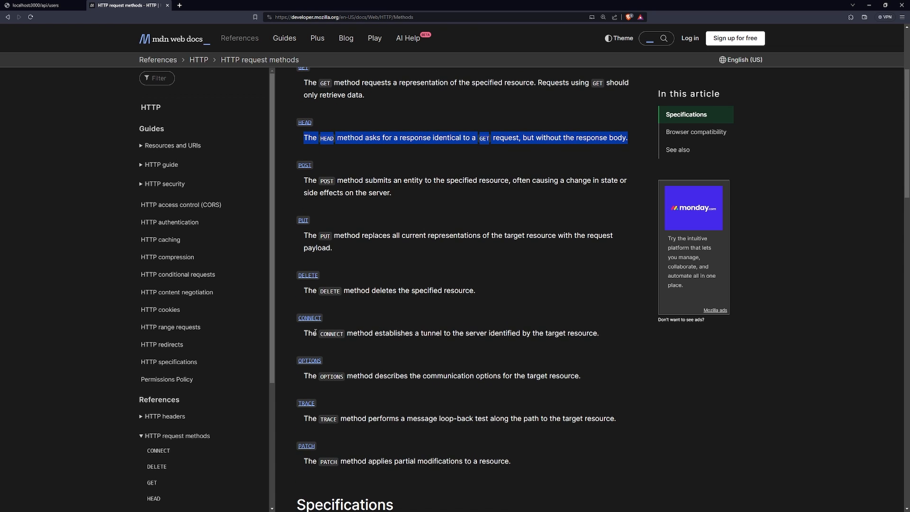
{"action": "mouse_move", "coordinate": [366, 429]}
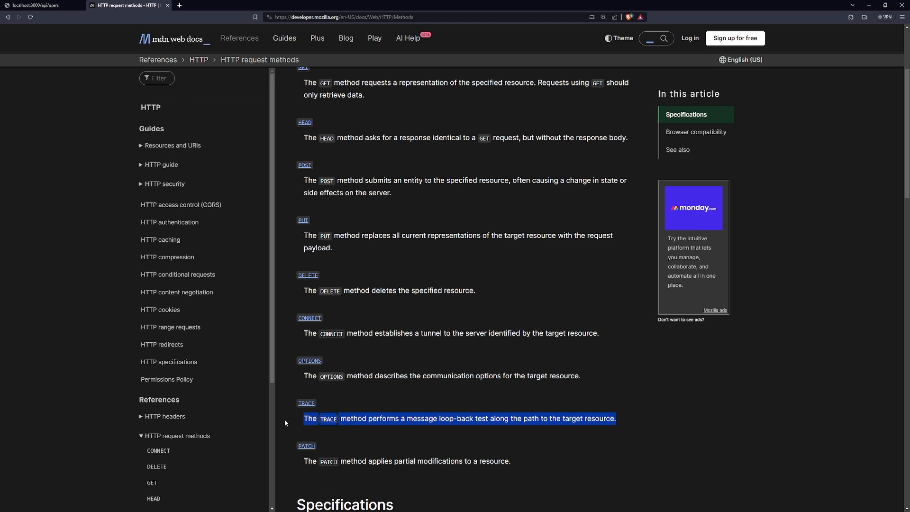
{"action": "left_click", "coordinate": [446, 426]}
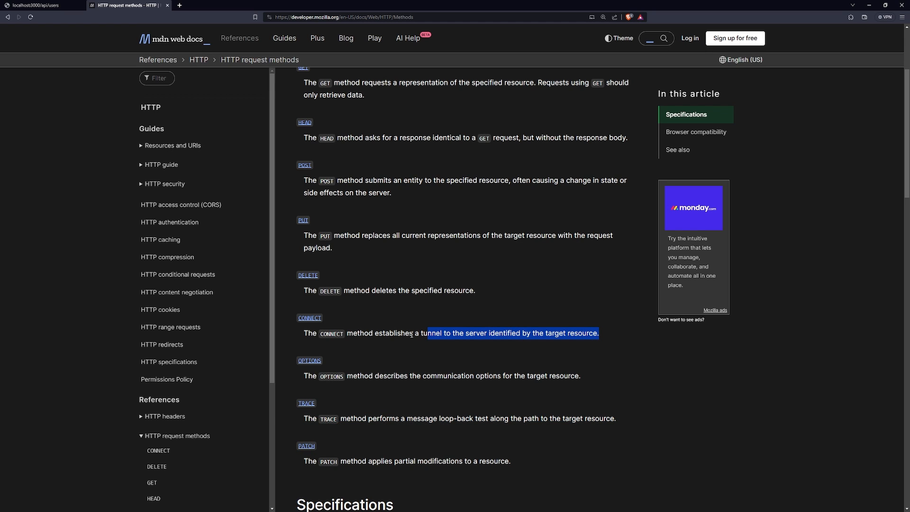
{"action": "left_click", "coordinate": [516, 331]}
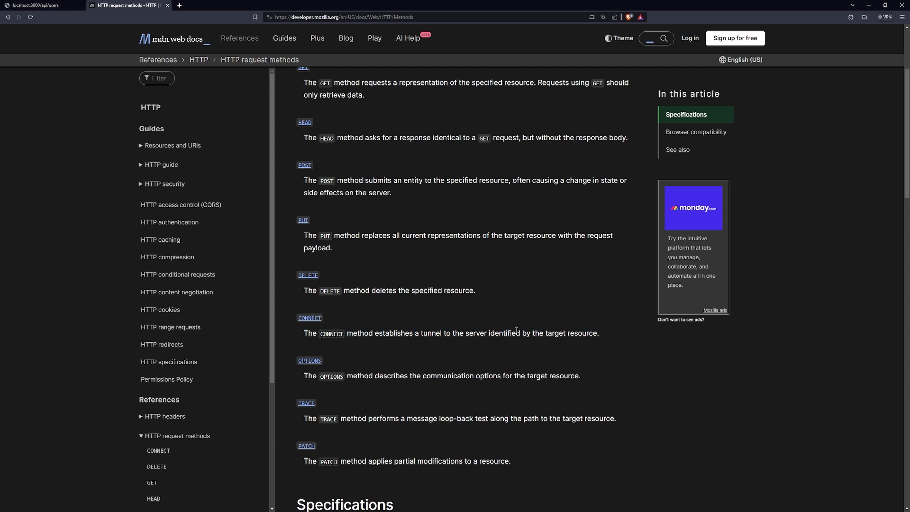
{"action": "mouse_move", "coordinate": [483, 330]}
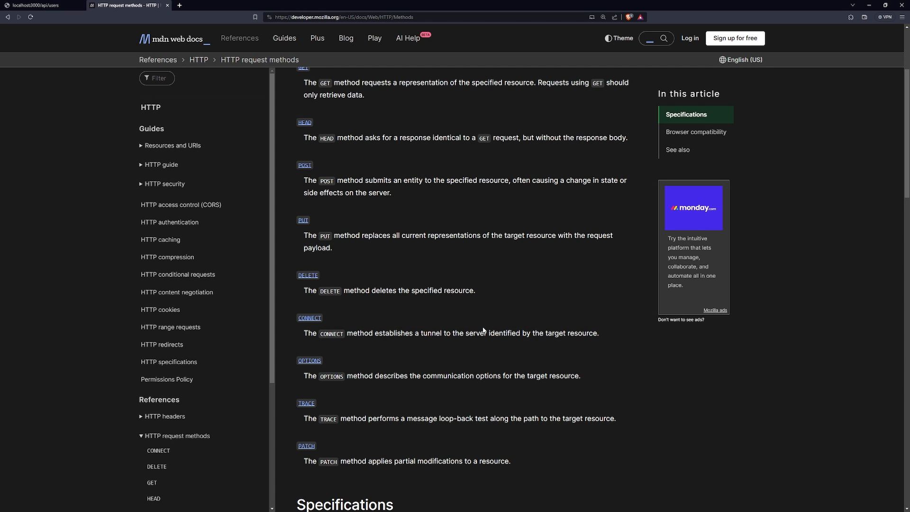